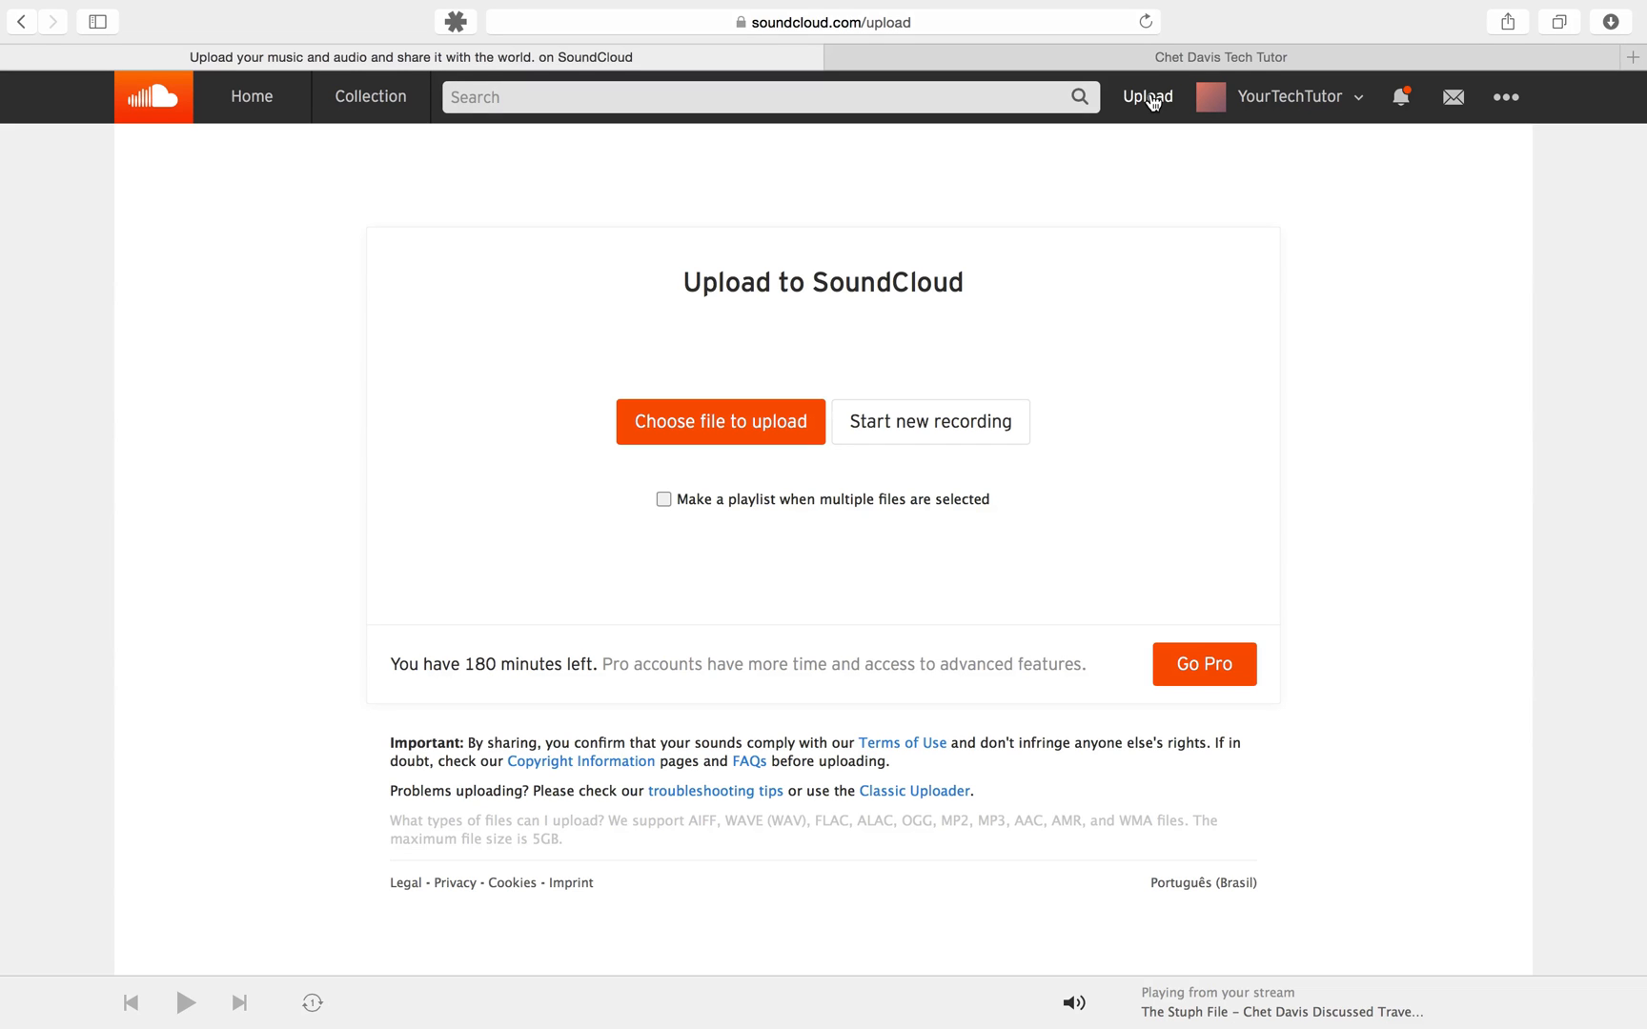
Step: Choose the .mp3 audio file from the computer so SoundCloud starts processing the upload
left_click(721, 421)
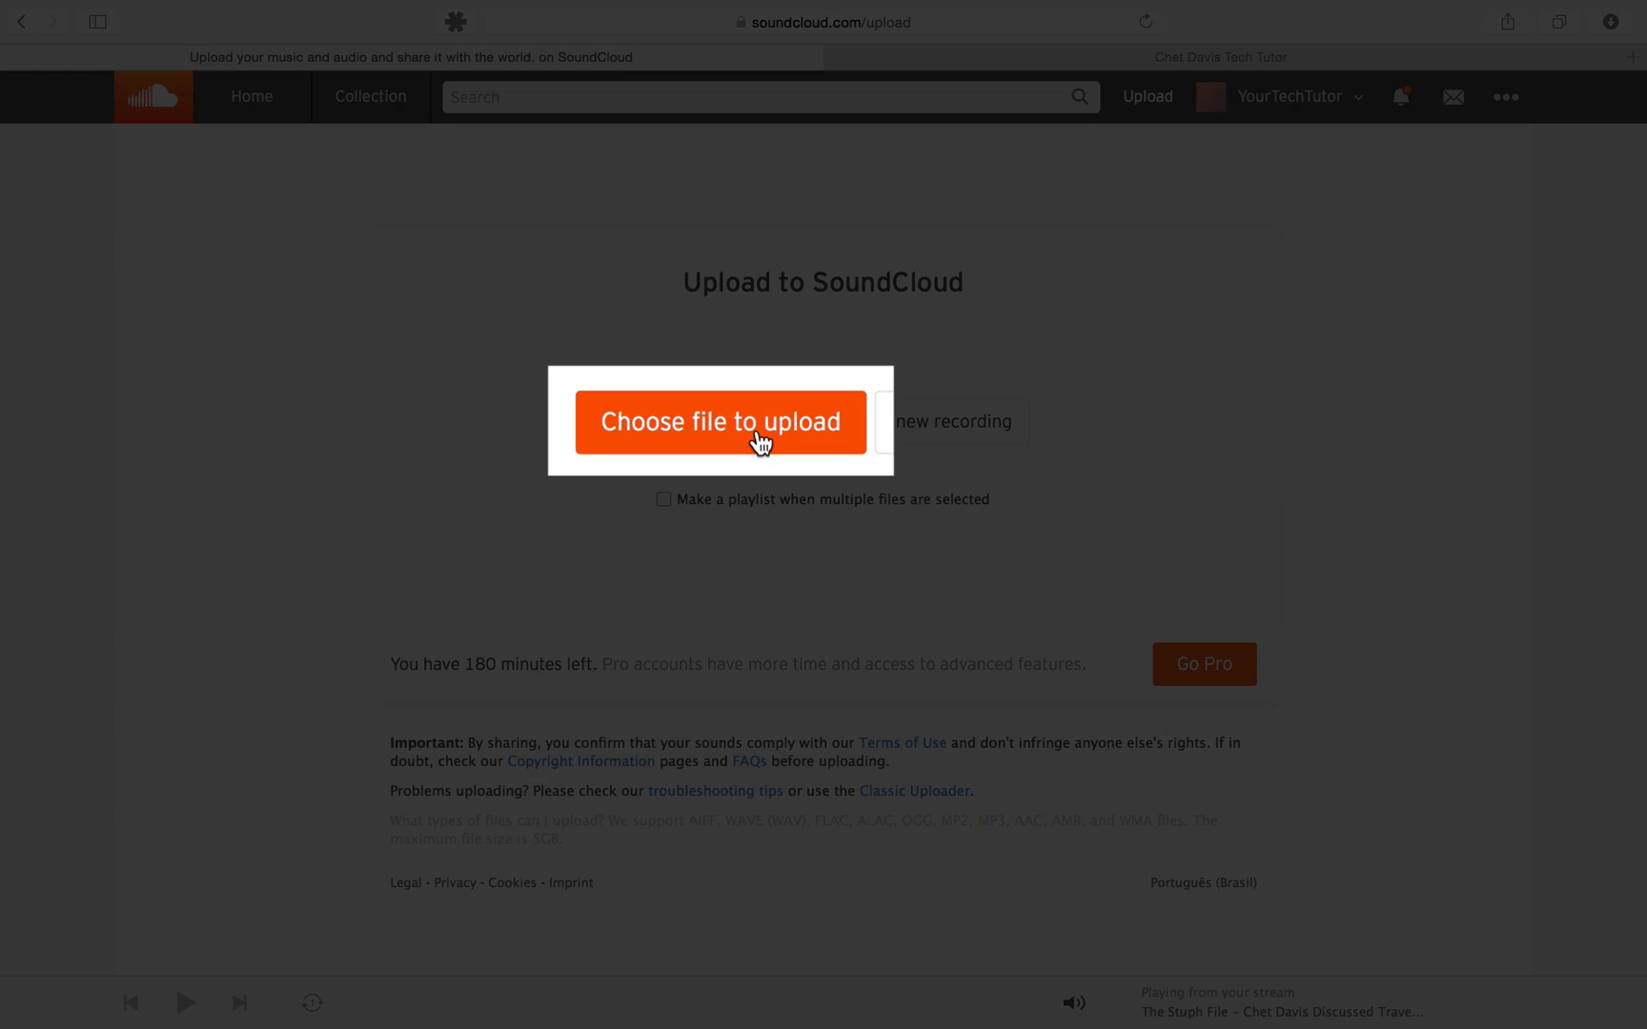
left_click(718, 422)
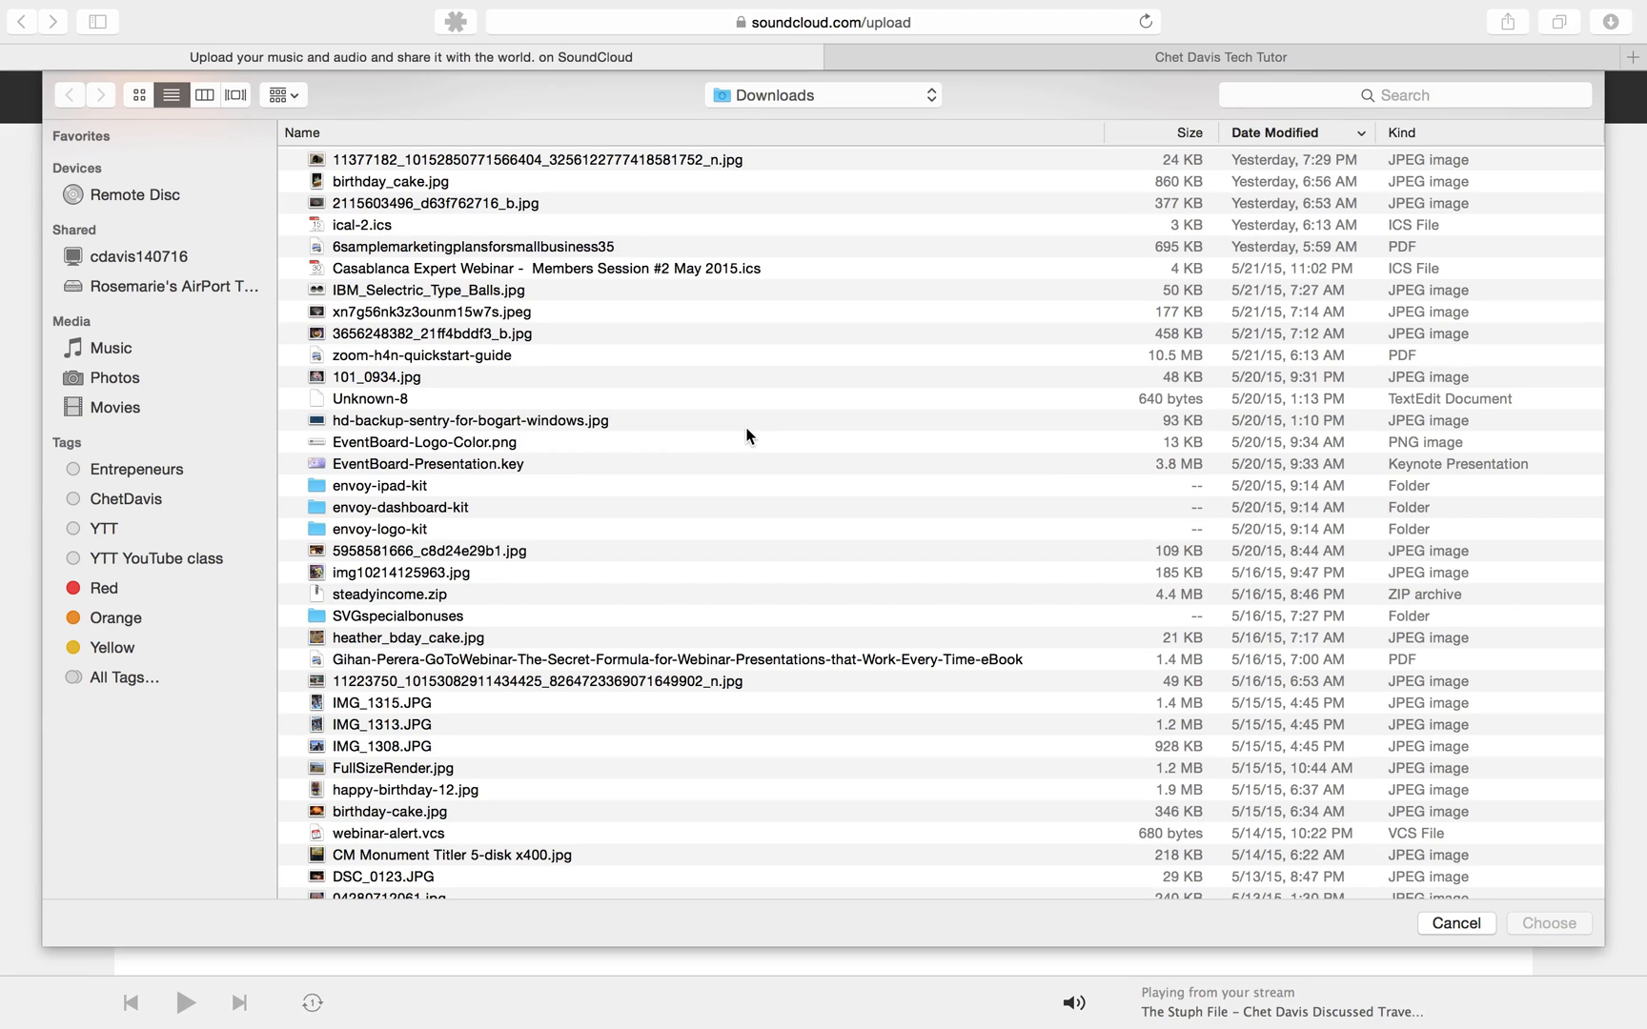
type(".mp3")
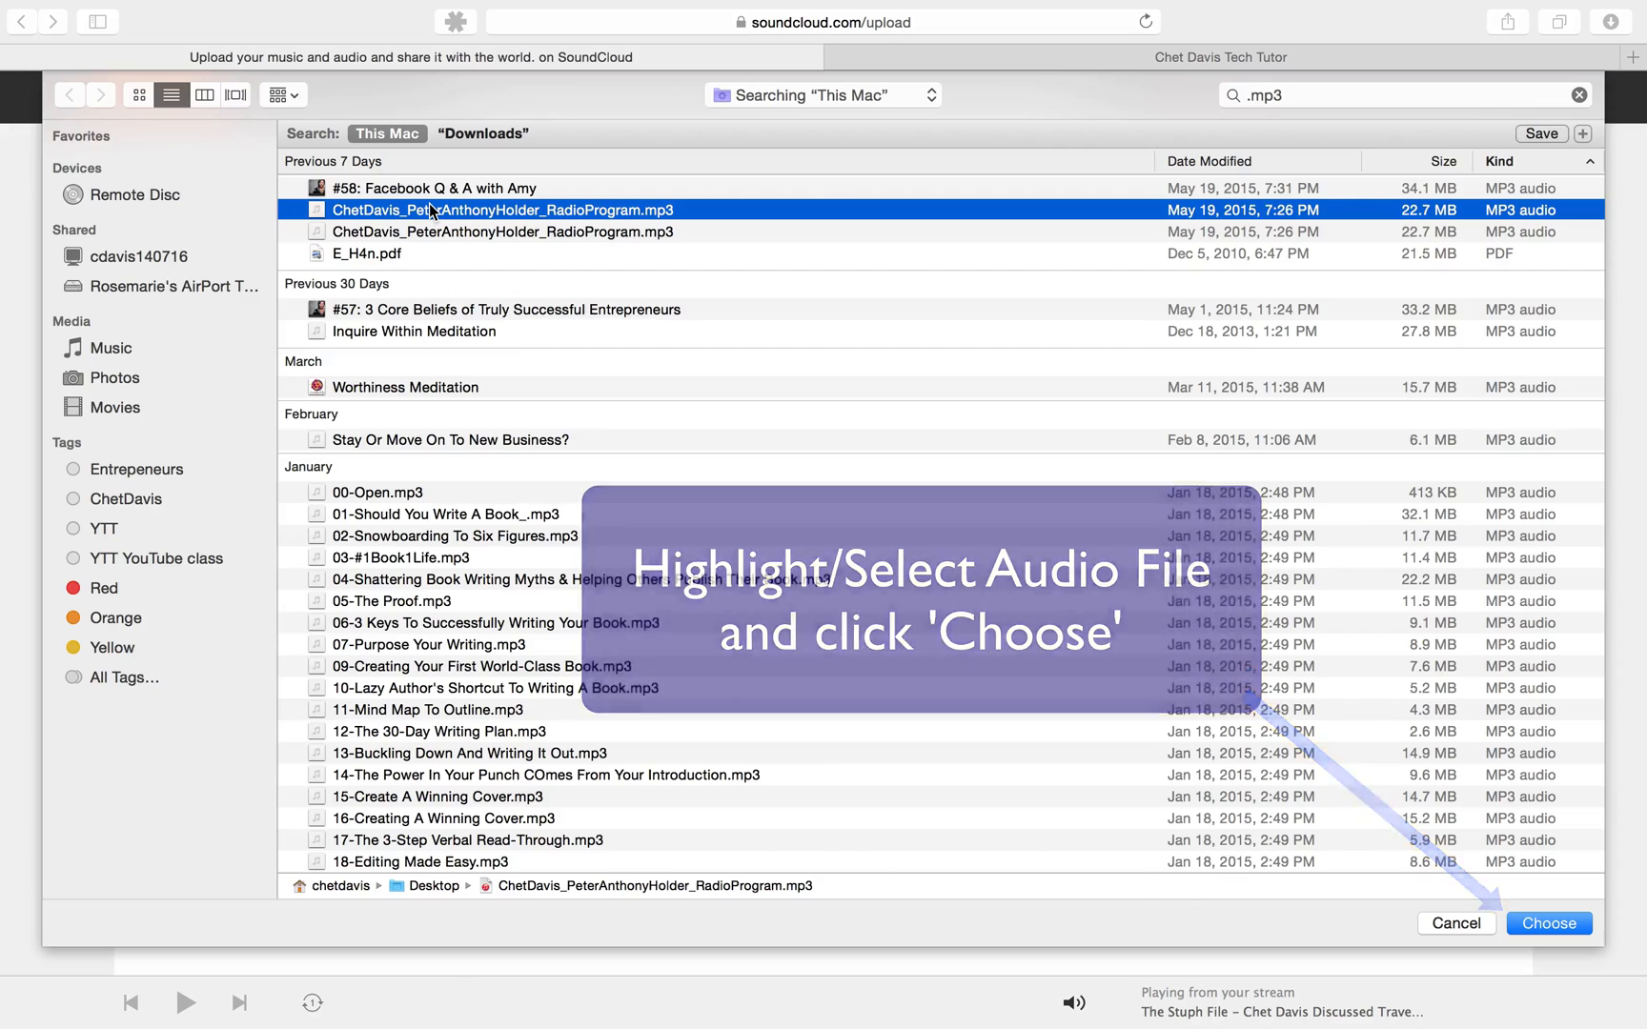
left_click(1547, 922)
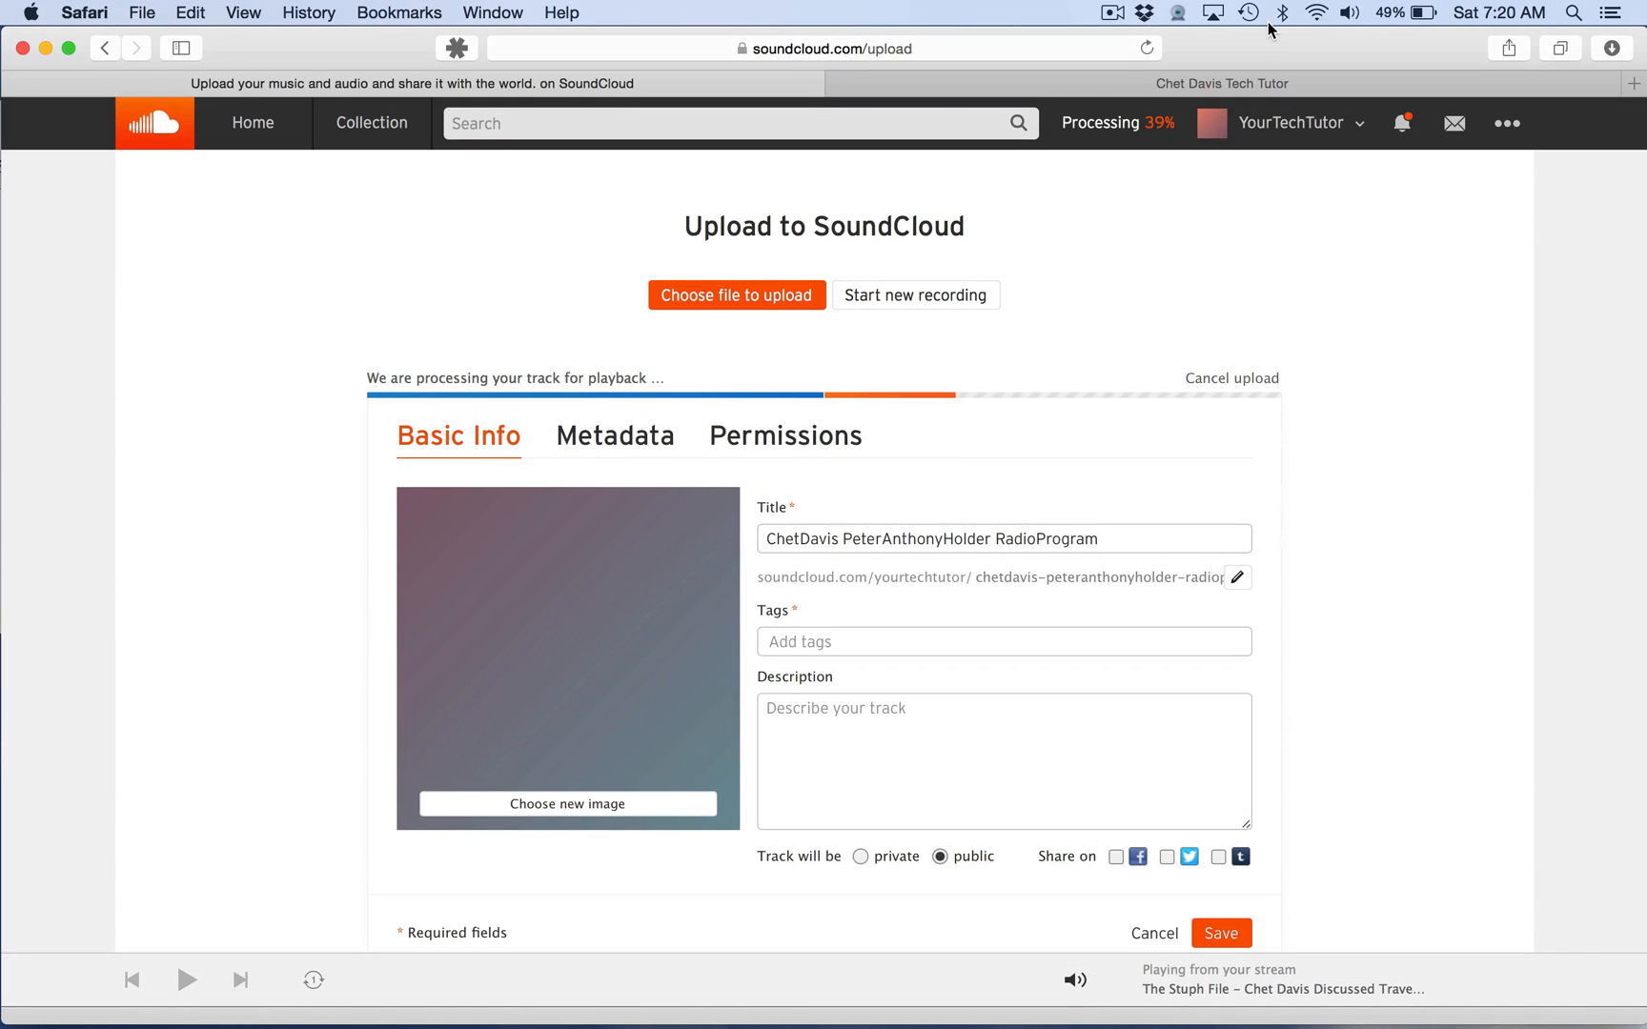
Step: Title the track 'The Stuph File - Chet Davis Discussed Traveling with Technology' and tag it Technology, #vacation, #chet
triple_click(930, 539)
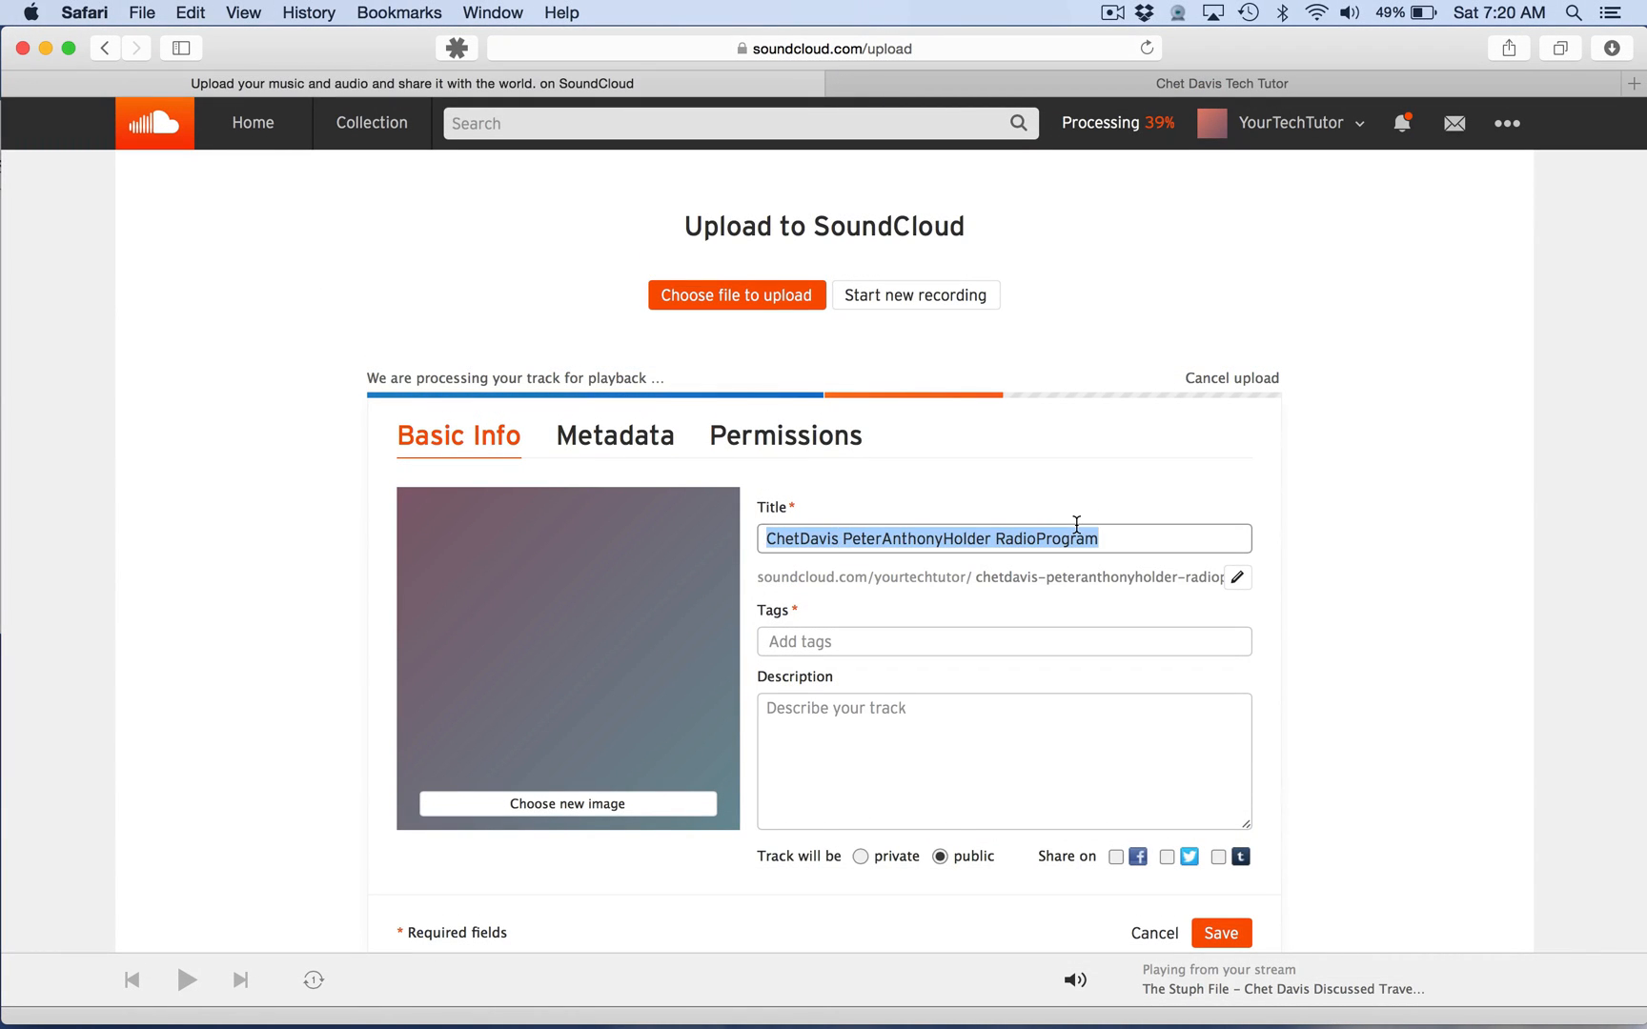
type("The Stuph File - Chet Davis Discussed Traveling with Technology")
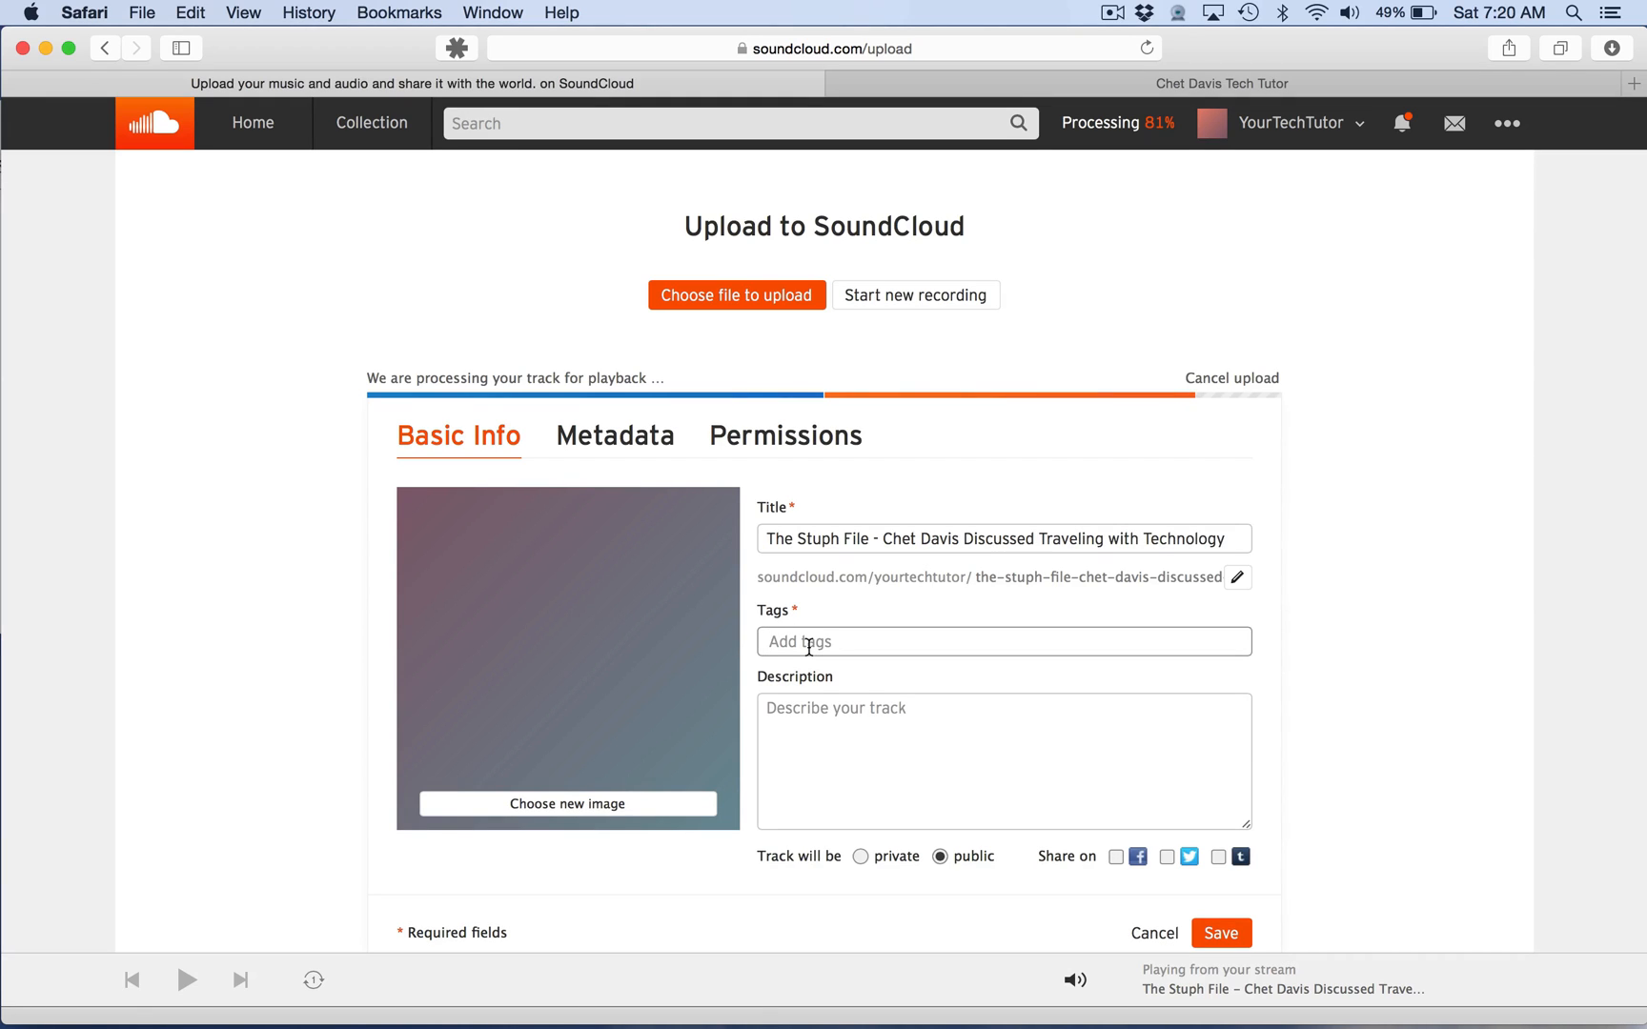
left_click(1003, 642)
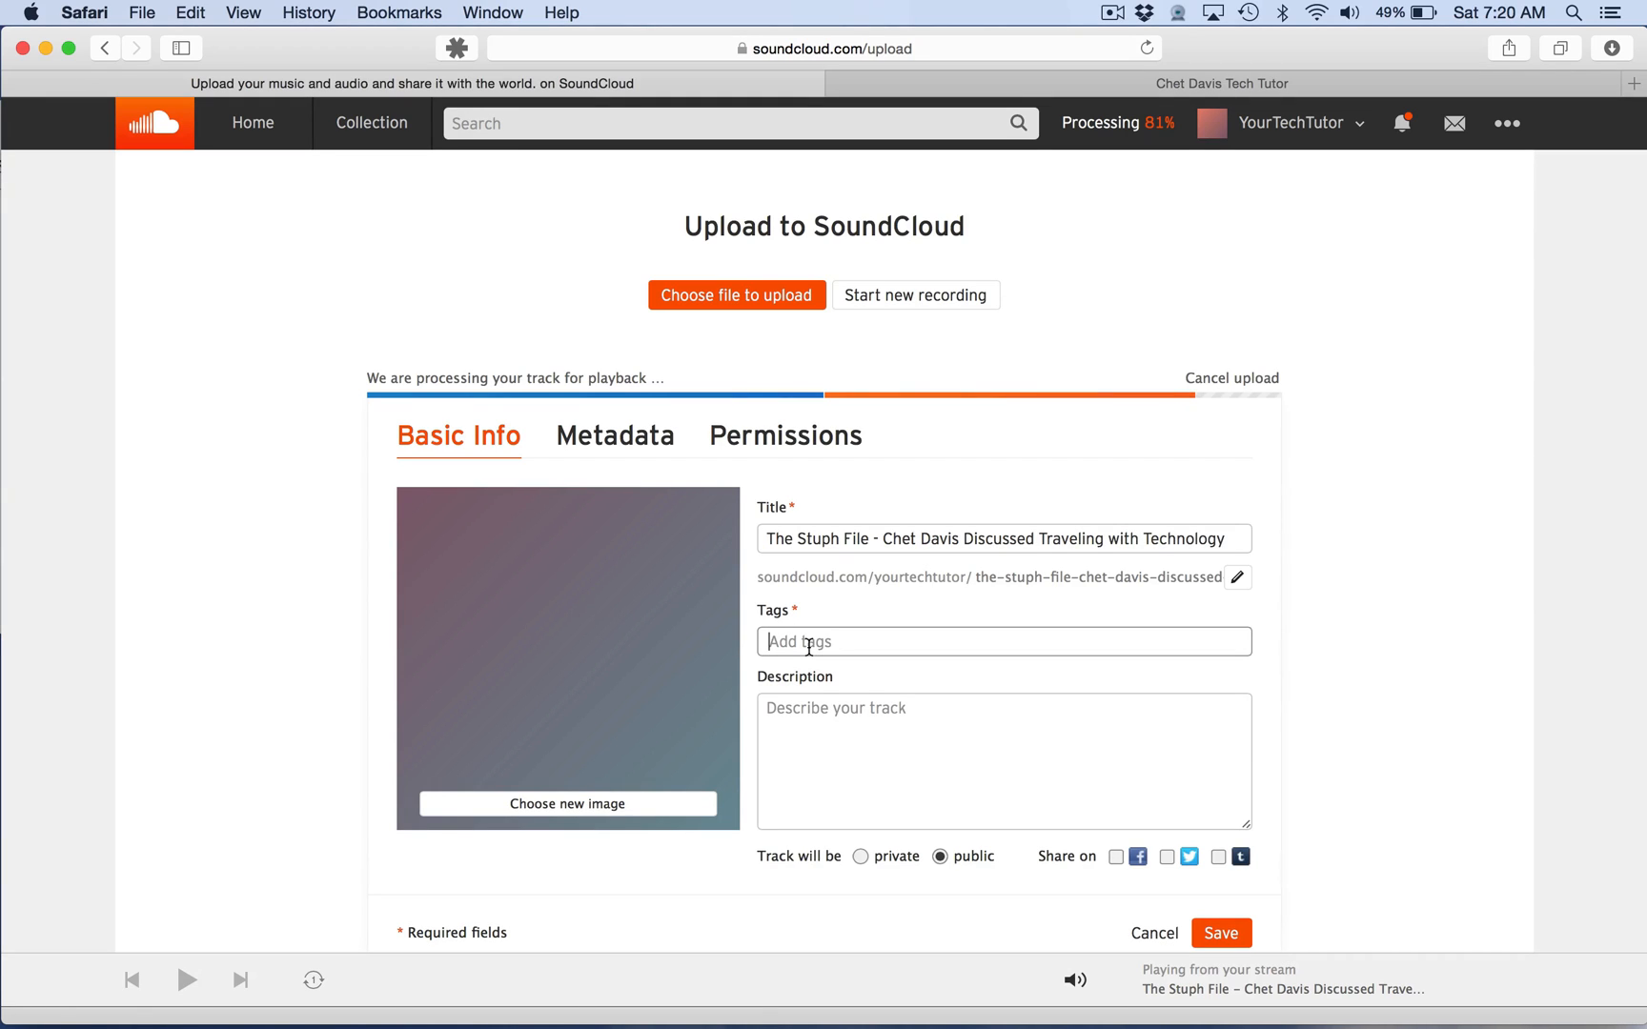
type("Technology")
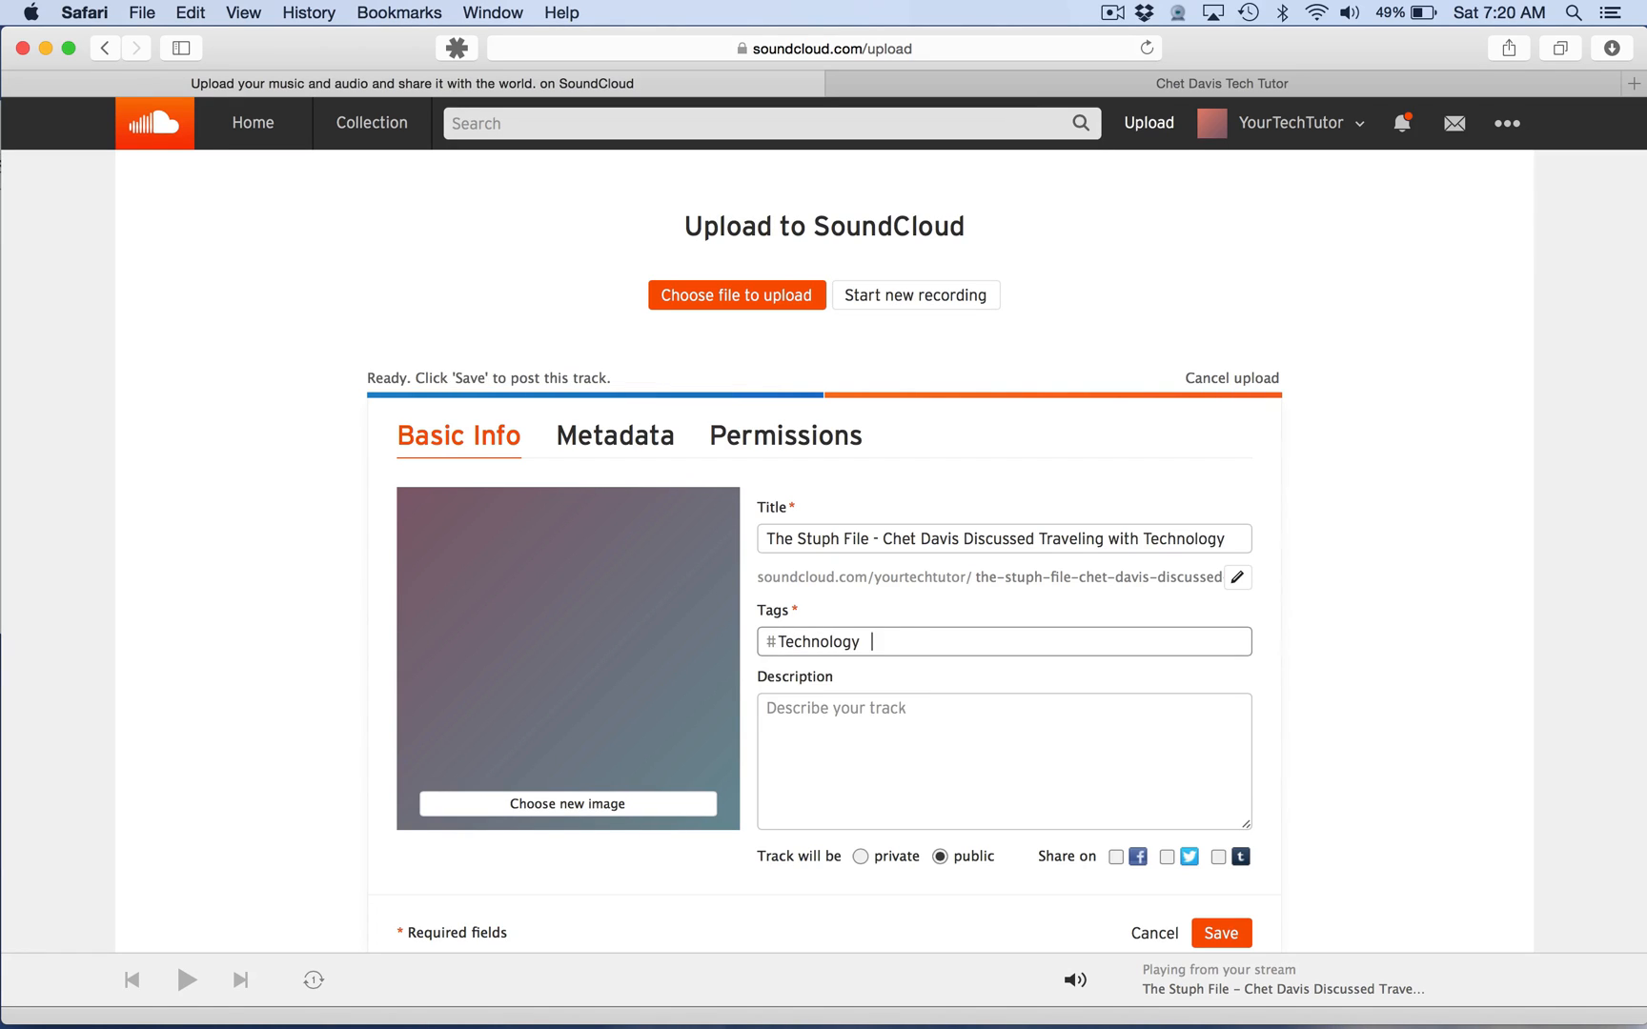
type(", #vacation, #chetdavis, #yourtechnologytutor")
left_click(1004, 760)
type("In this interview Chet Davis - Your Technology Tutor - shares tips and suggestions for traveling successfully with your technology.")
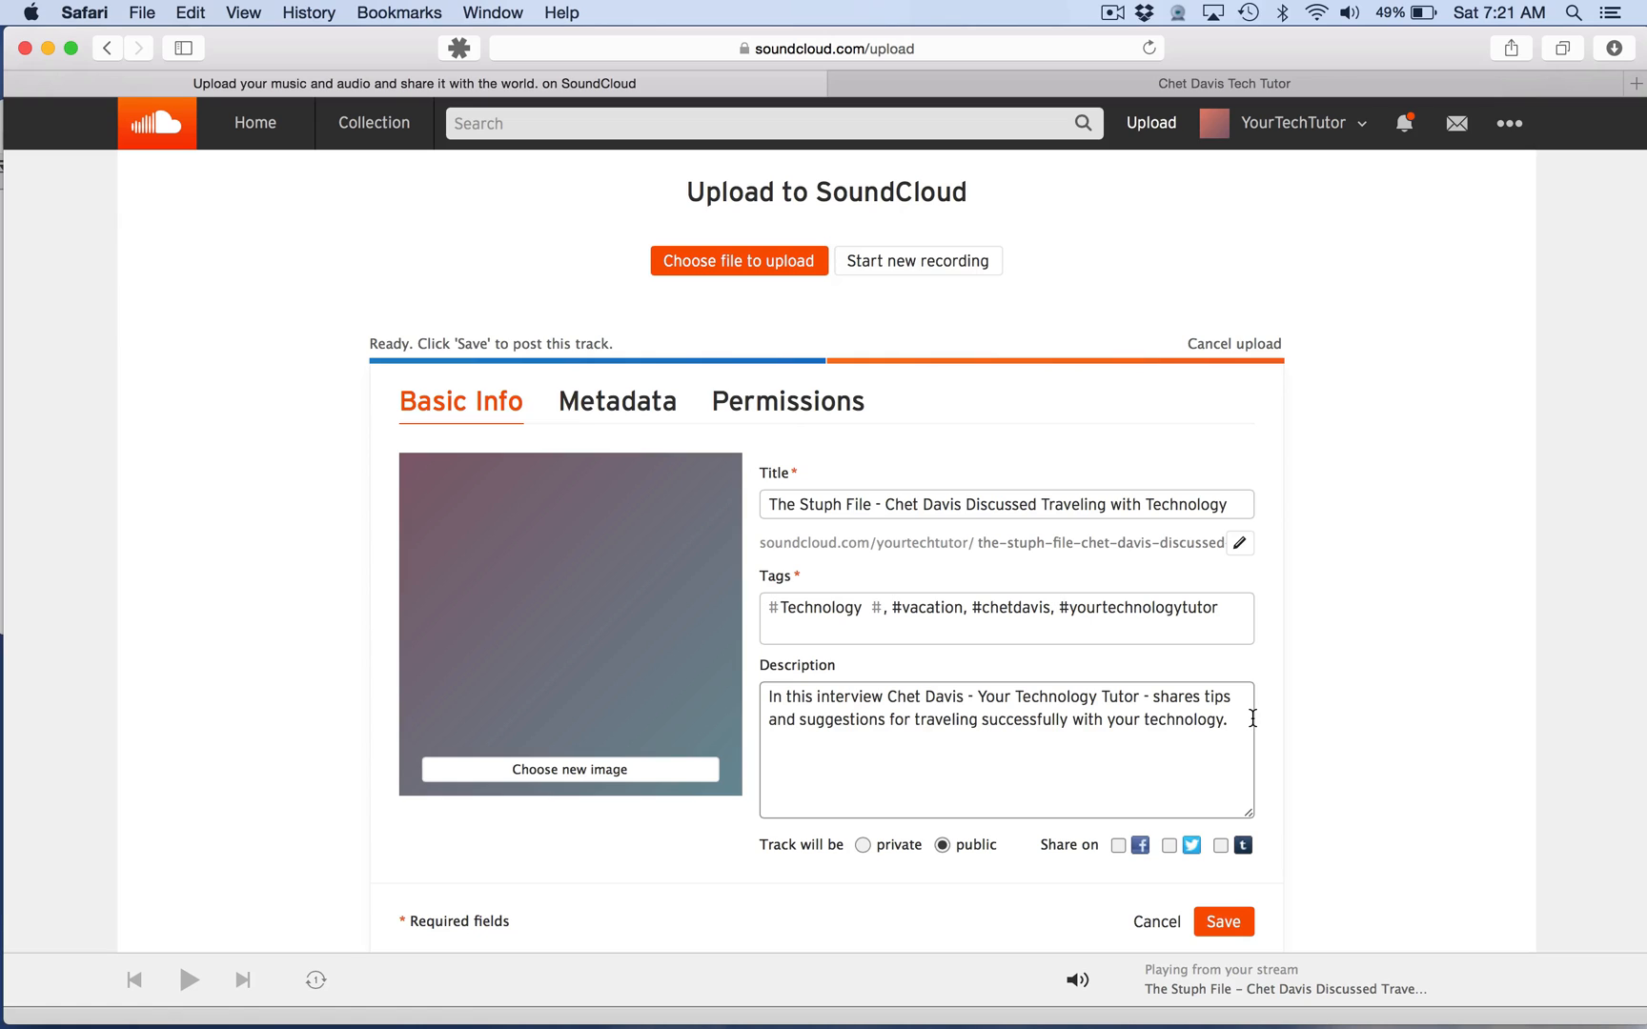
mouse_move(570, 768)
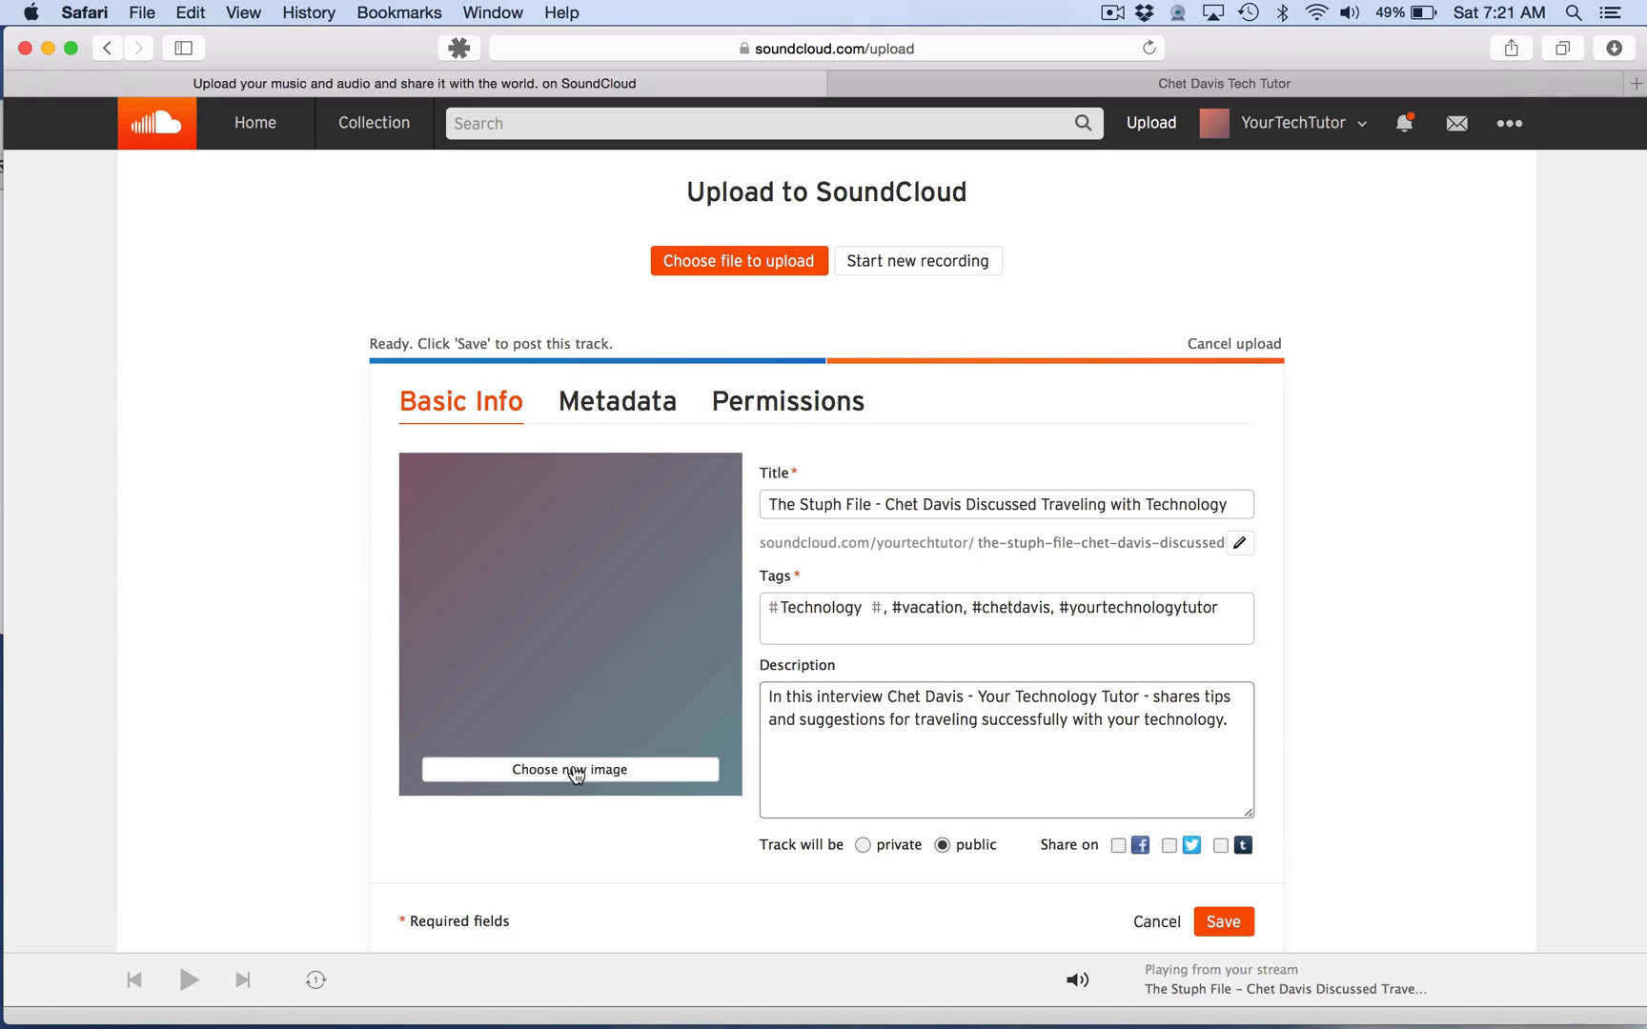
mouse_move(585, 789)
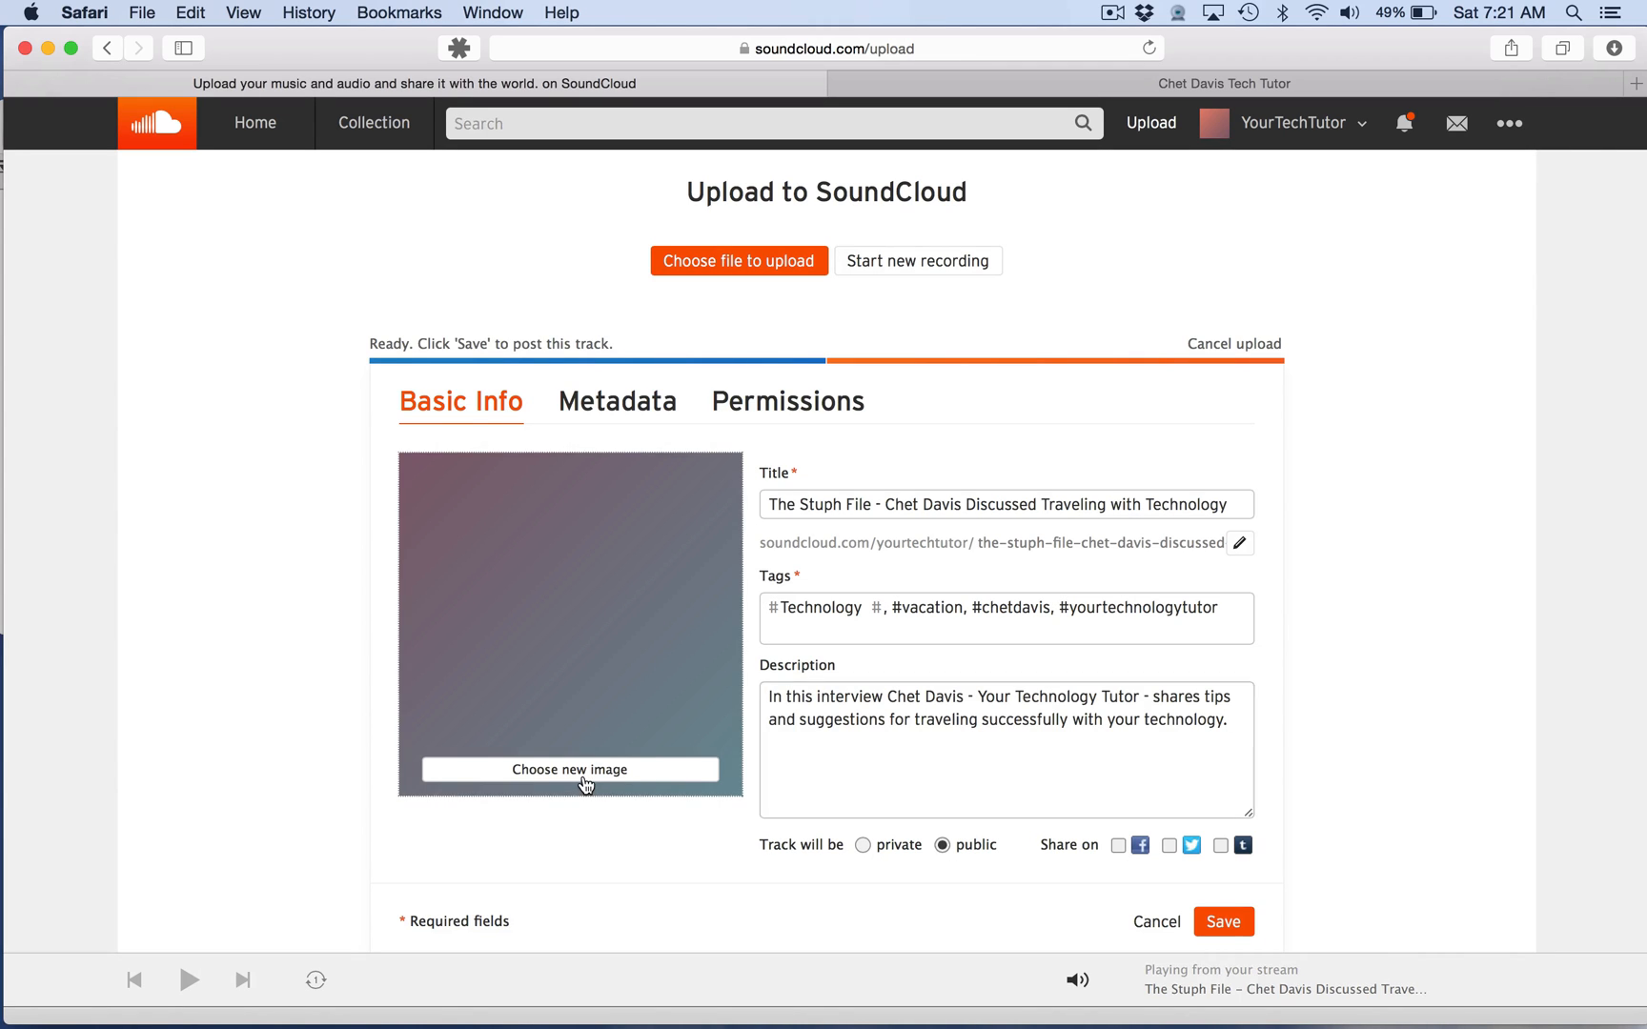
Step: Attach a custom artwork image to the track and save it with its details
left_click(570, 768)
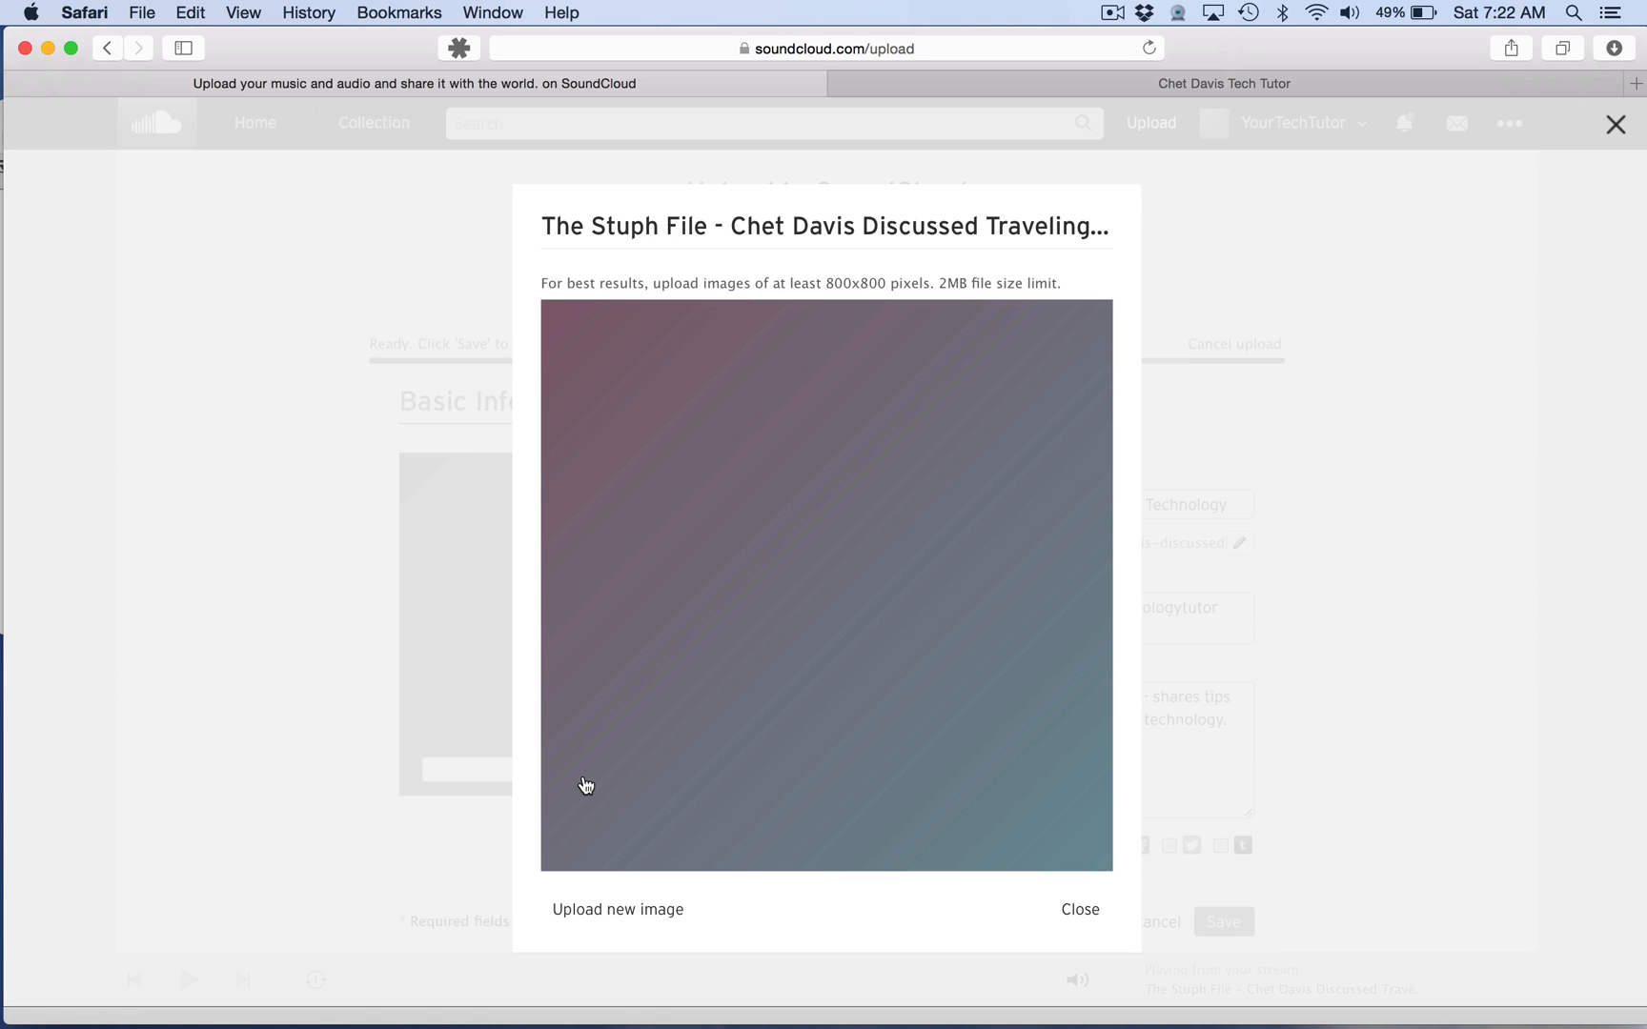
left_click(617, 909)
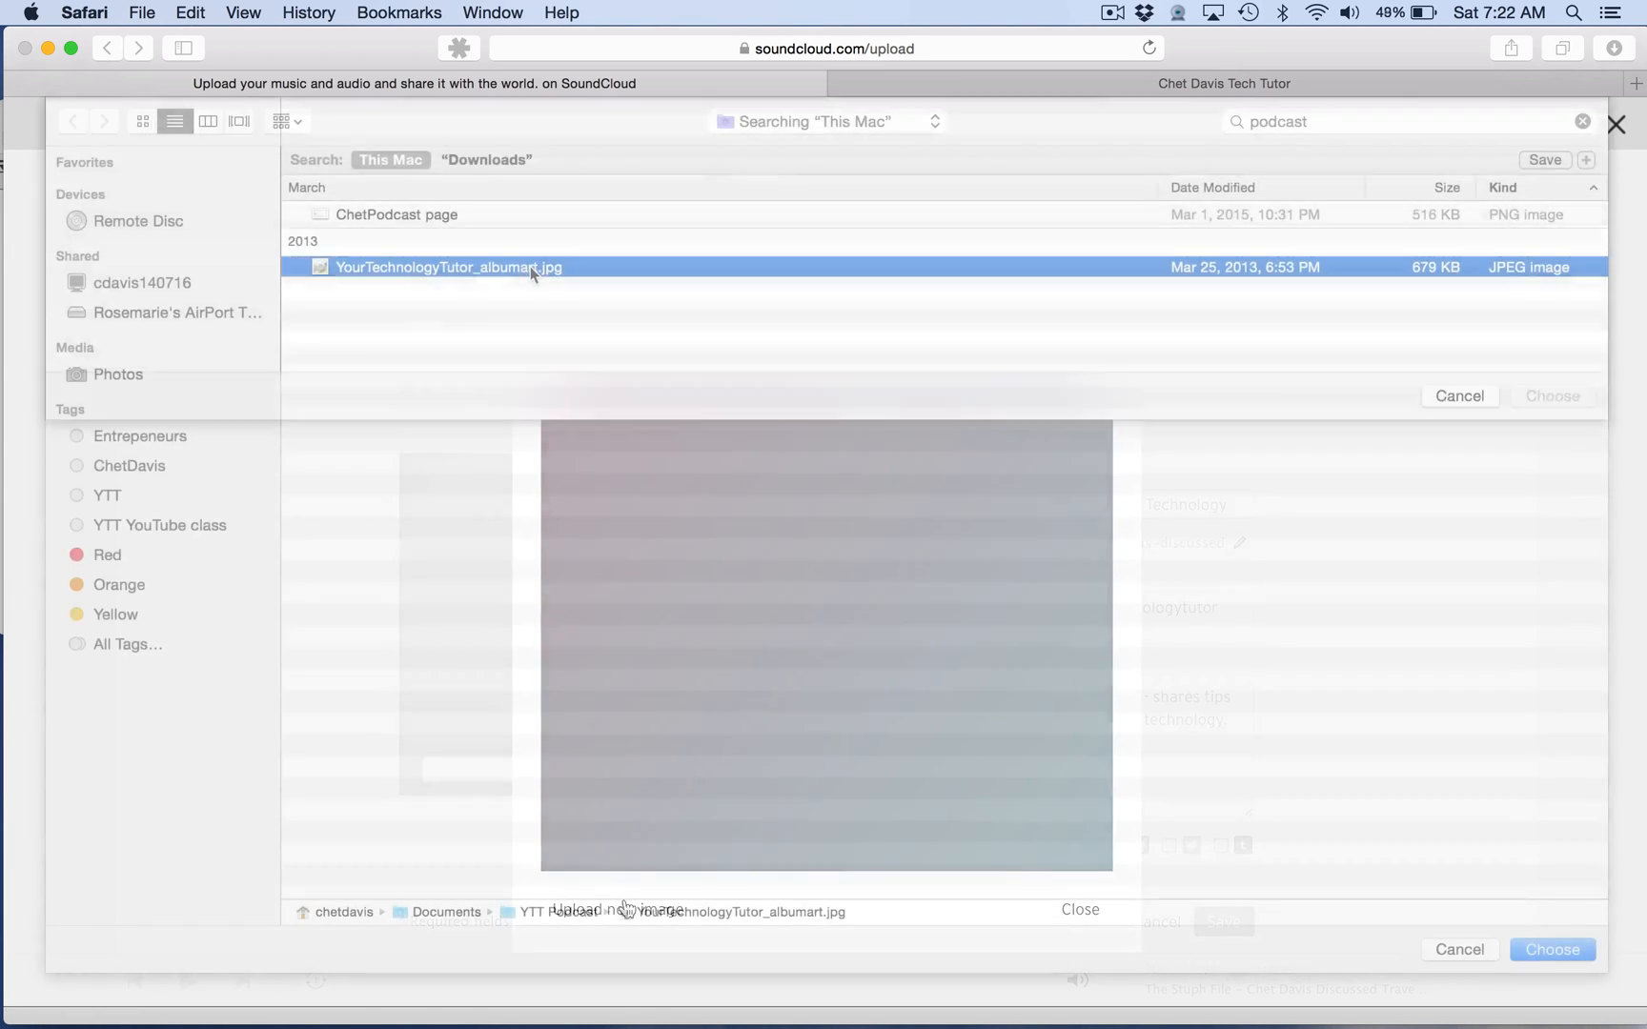
left_click(1551, 396)
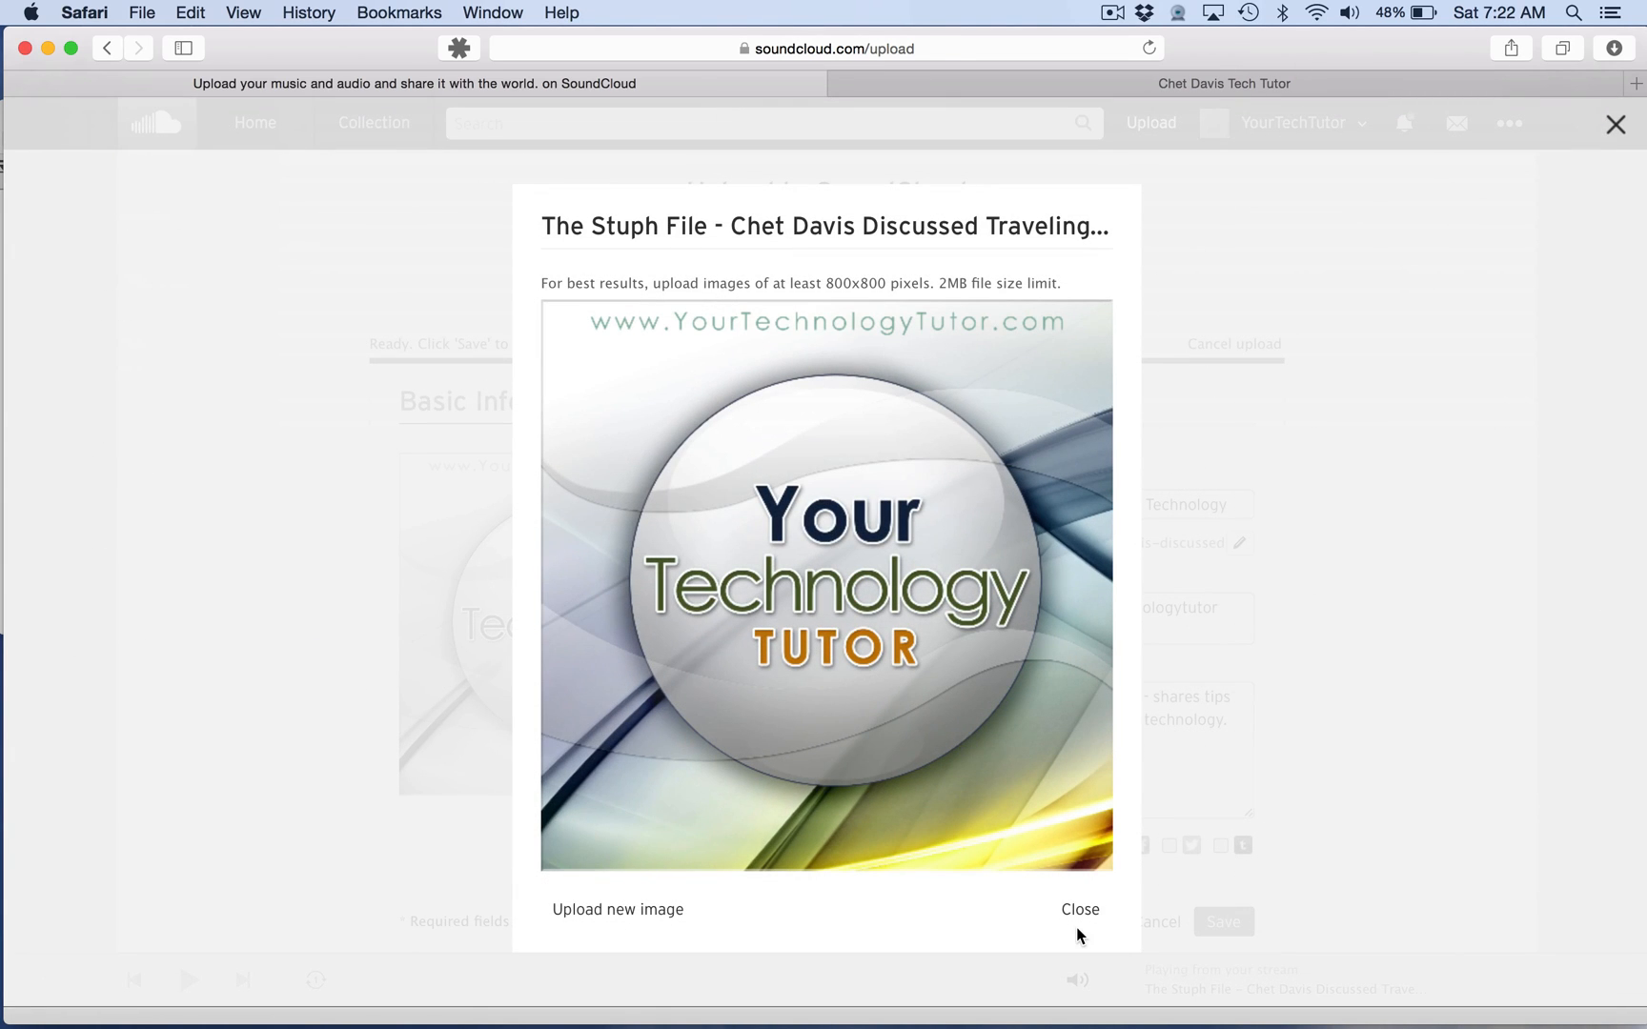
left_click(1078, 909)
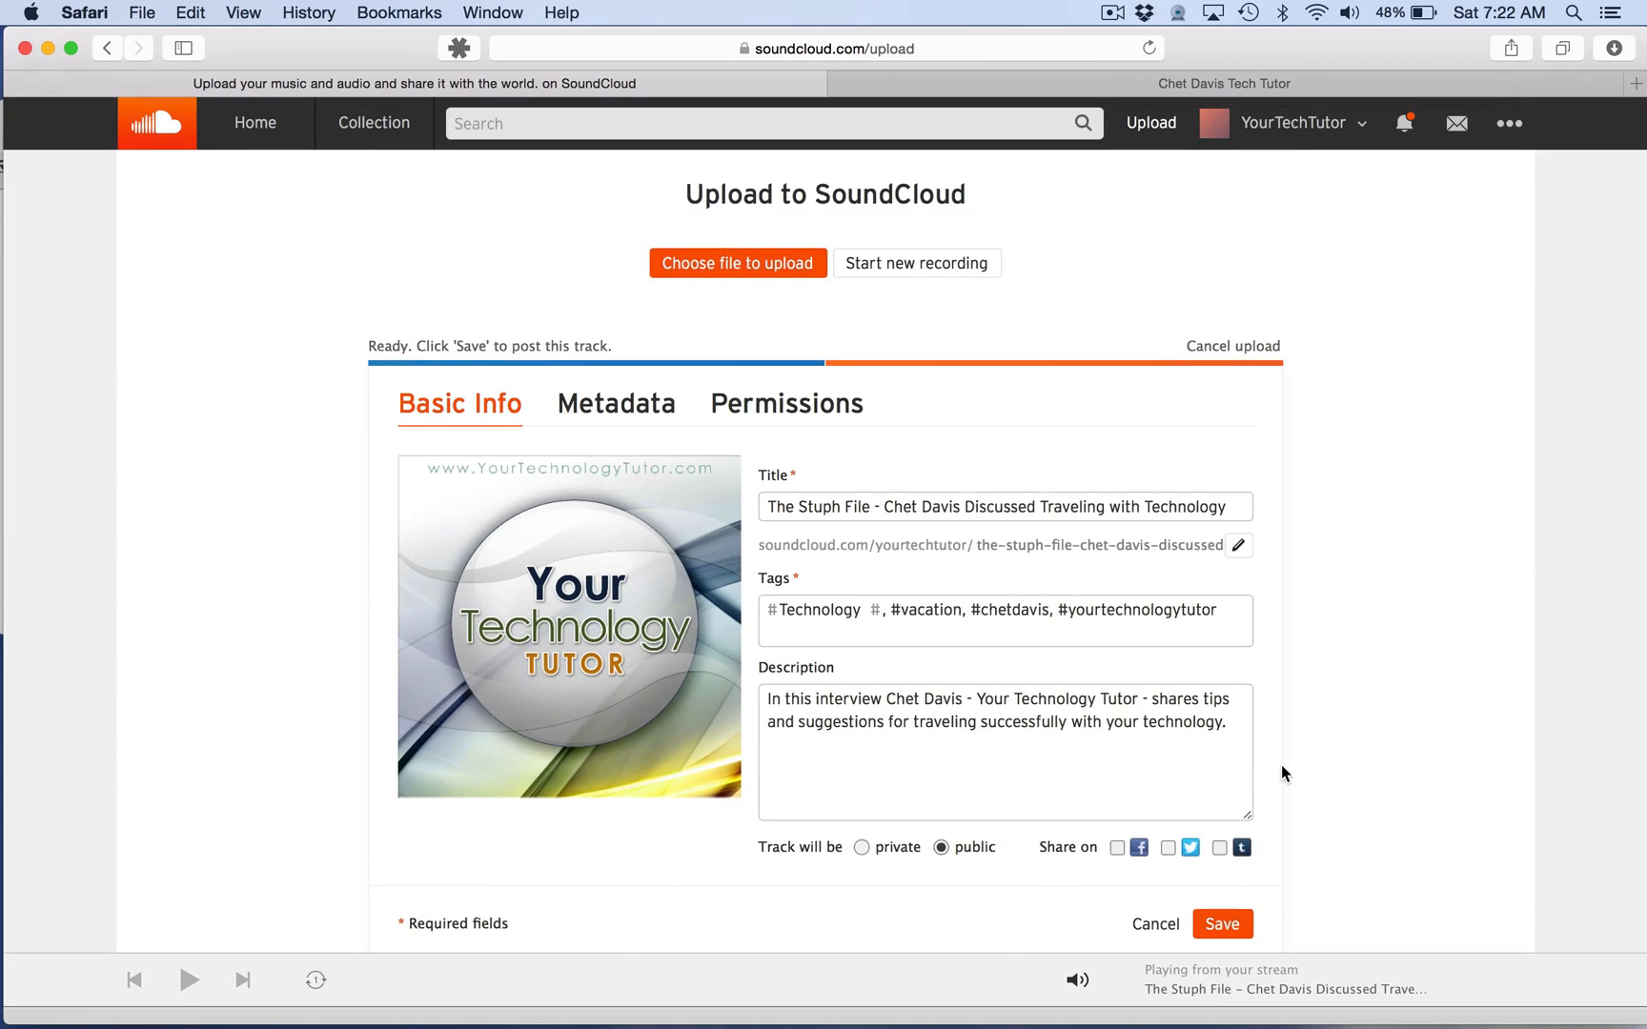
left_click(1220, 924)
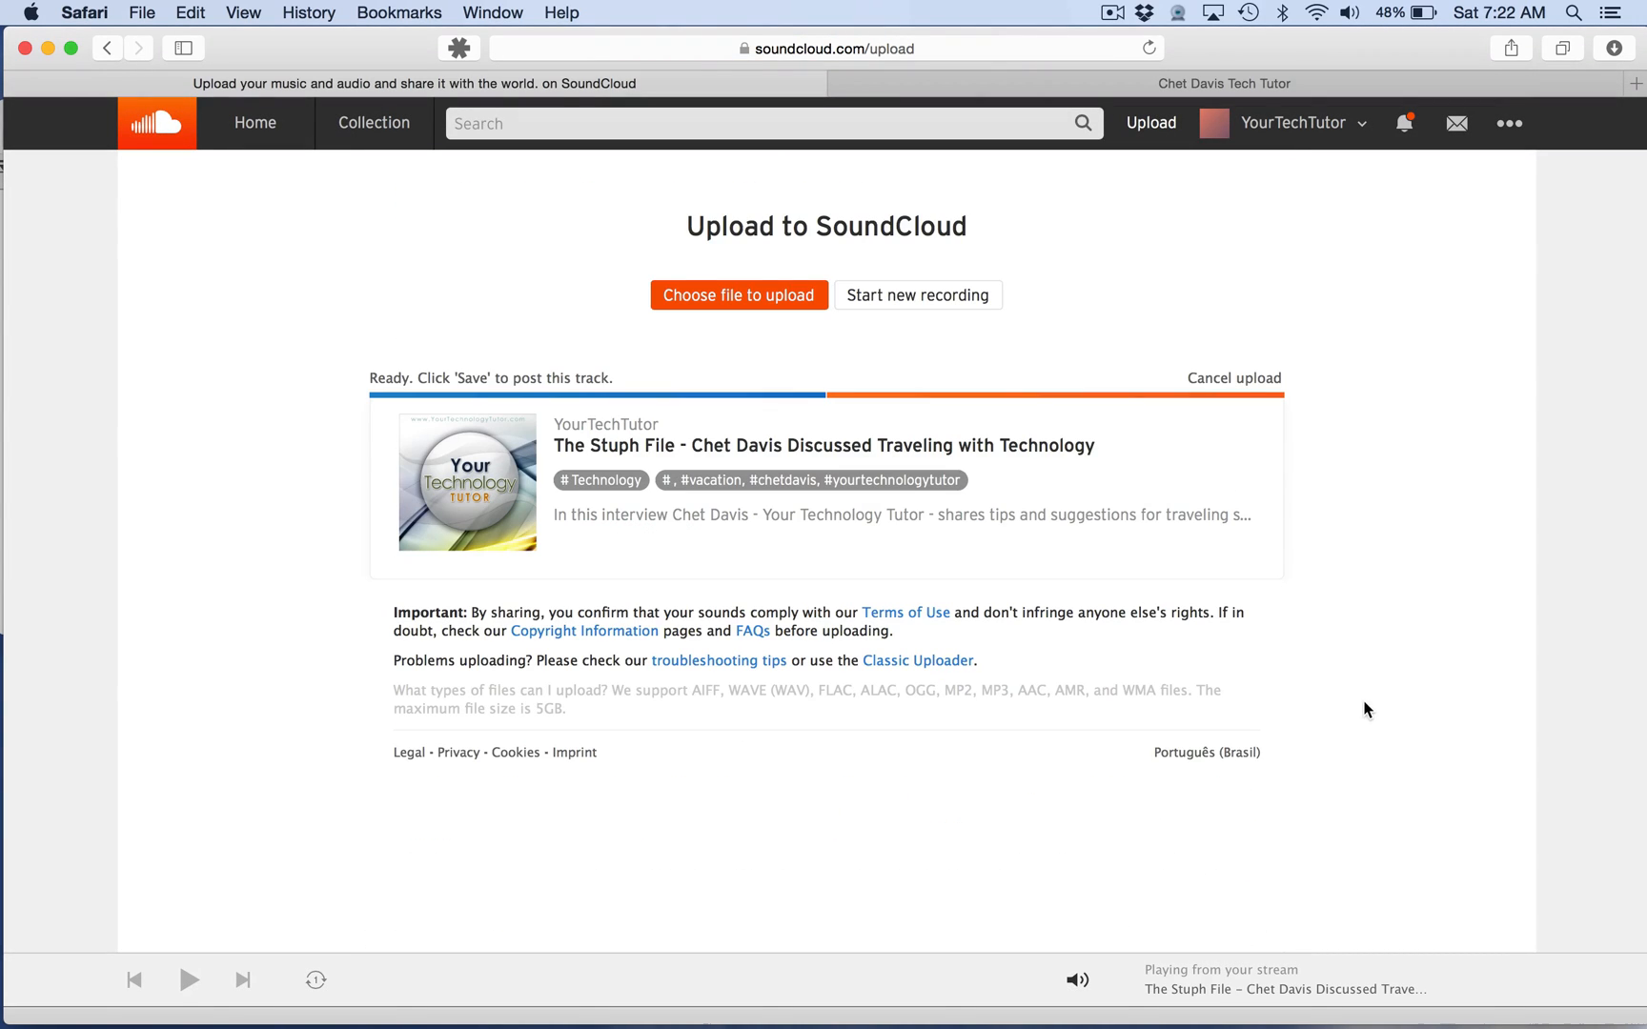
mouse_move(1360, 707)
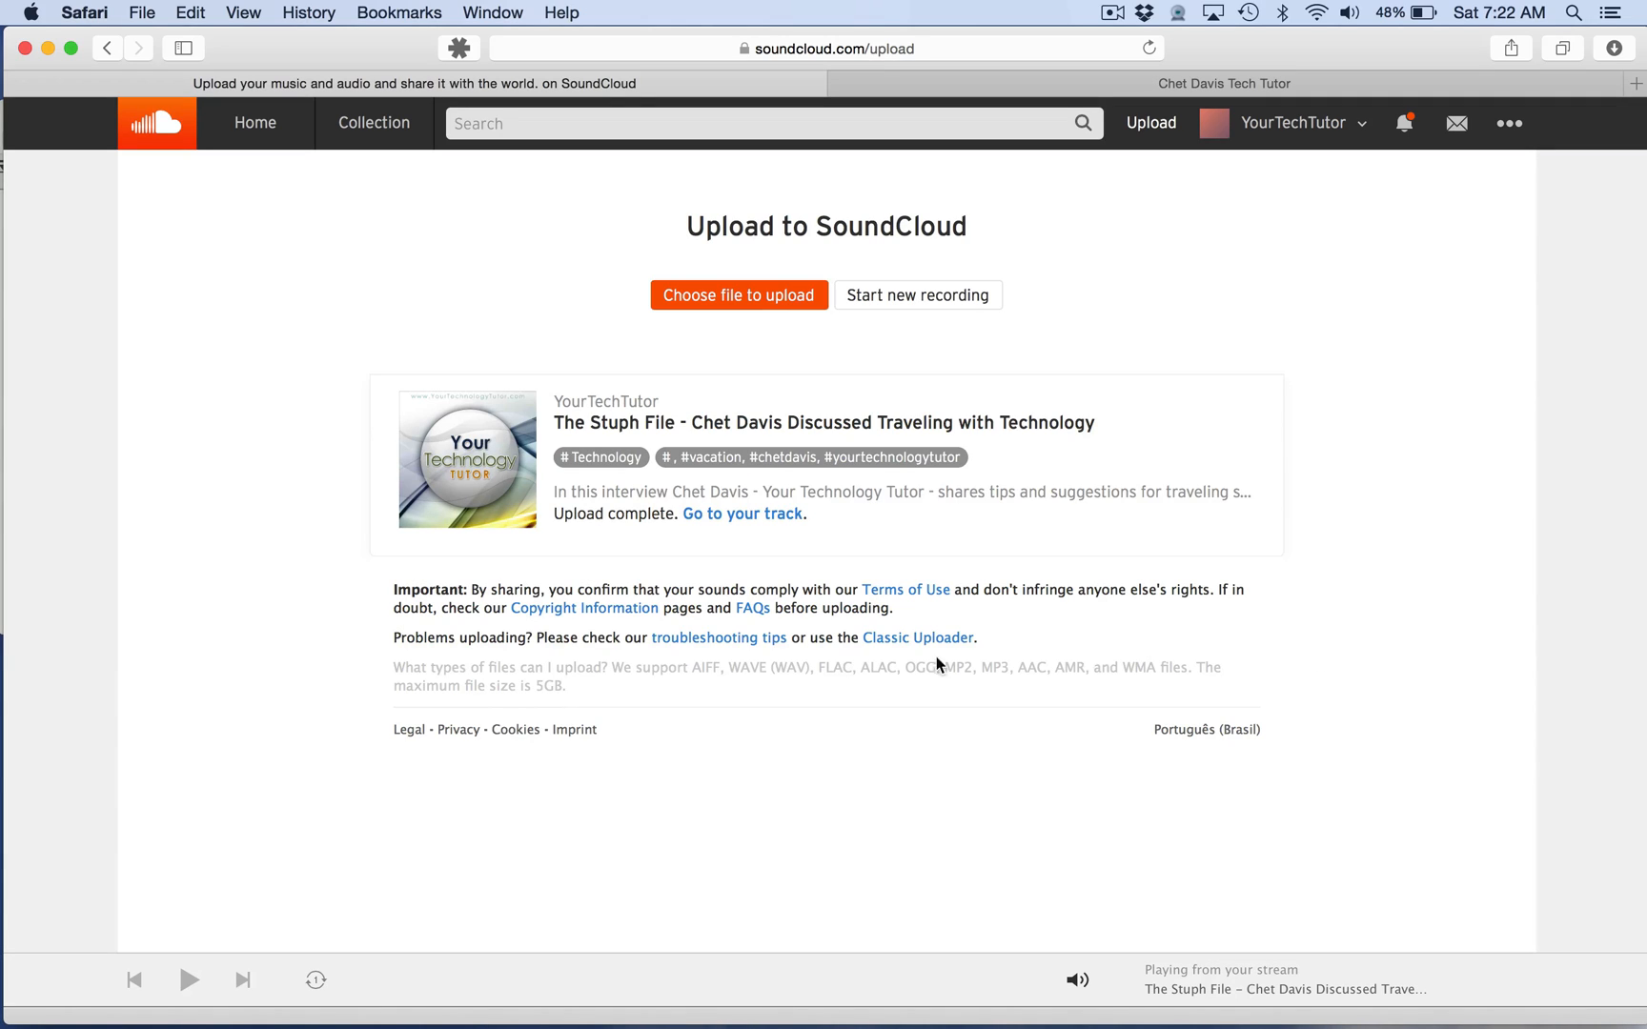
Step: Go to the stream with the new track and bring up its Share dialog
left_click(253, 122)
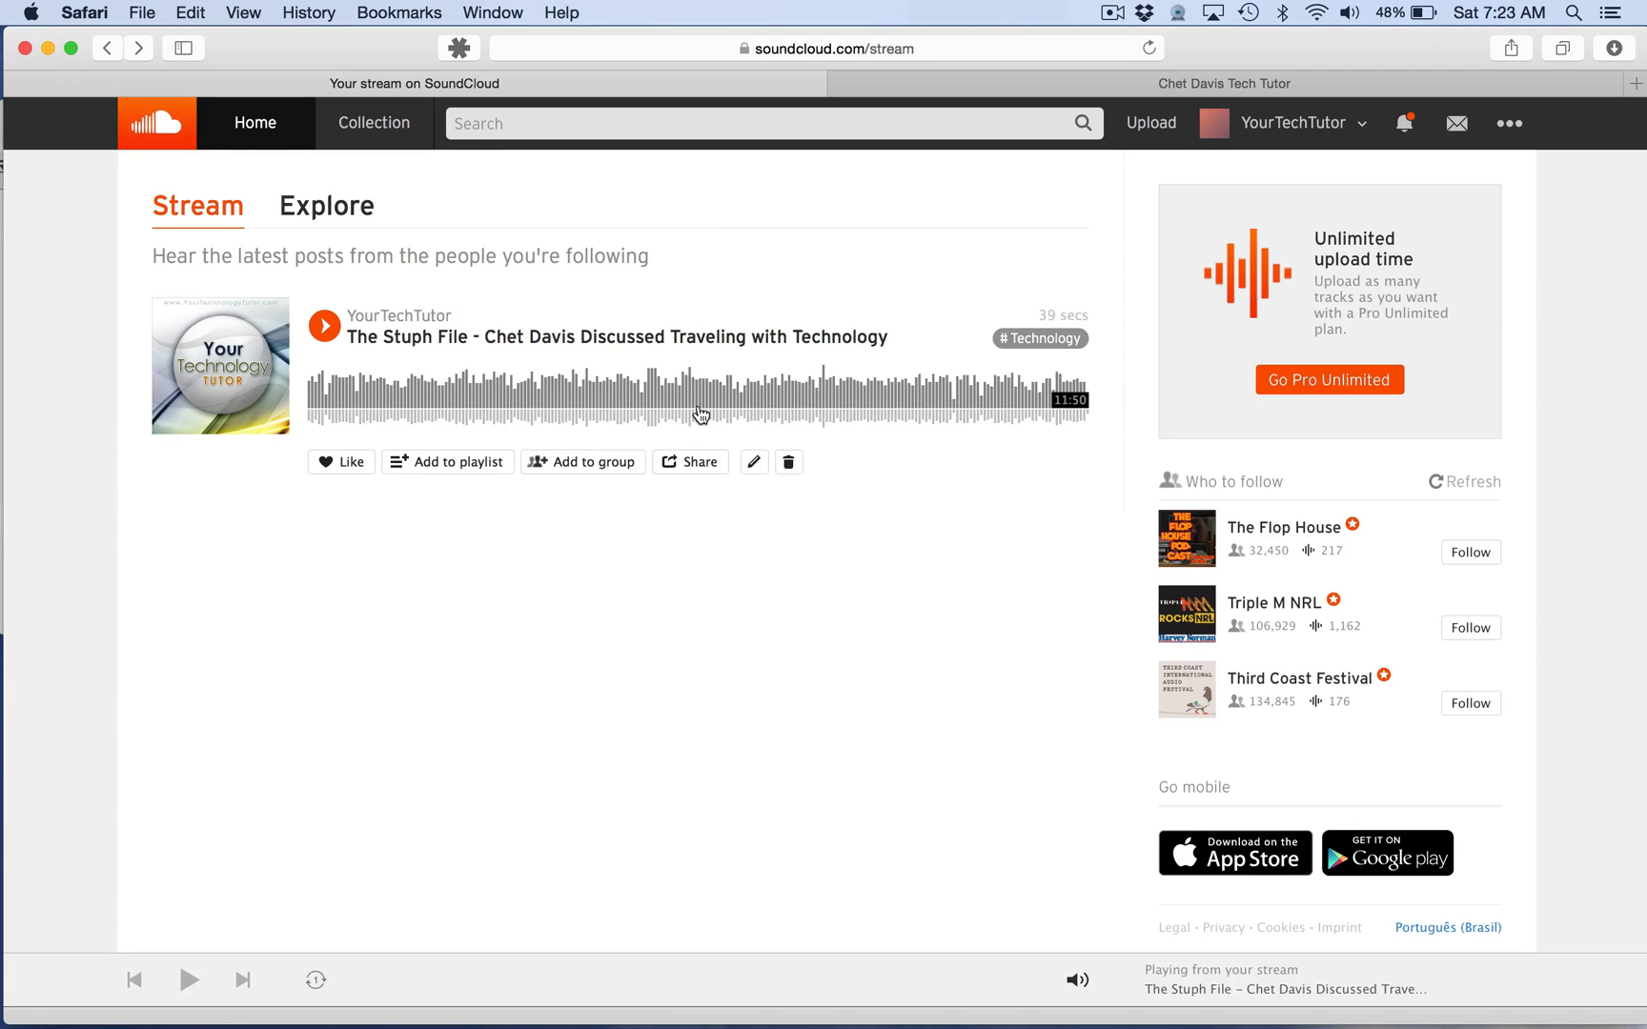
left_click(690, 461)
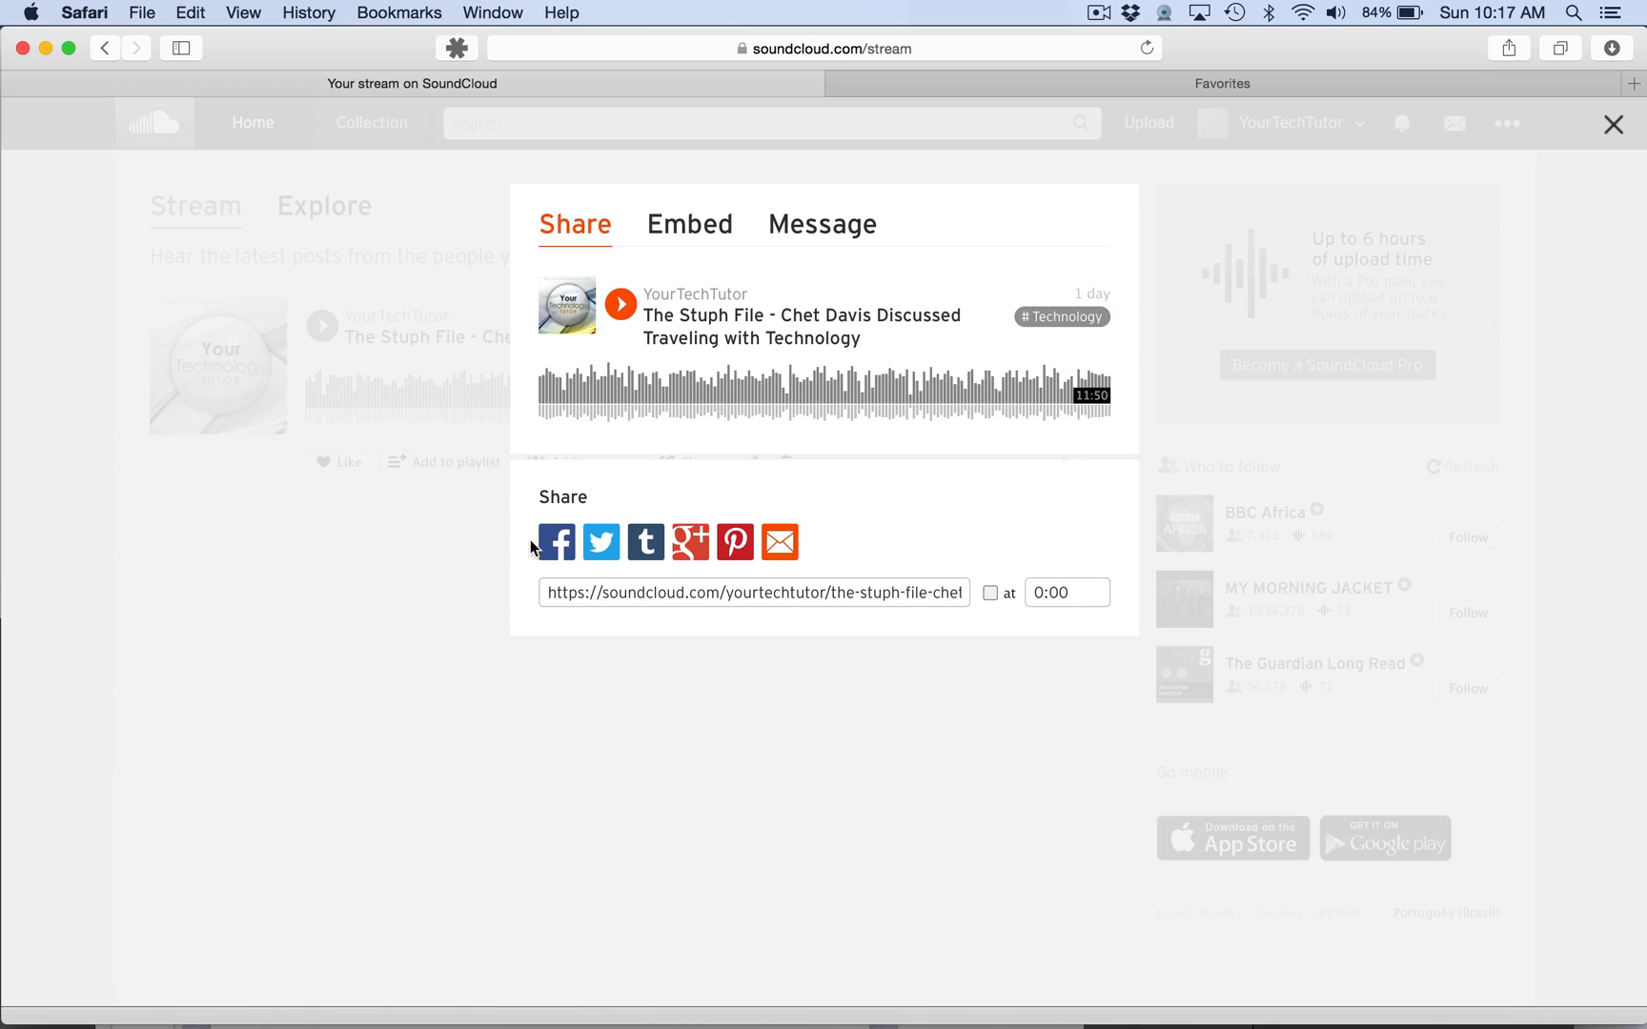
mouse_move(606, 594)
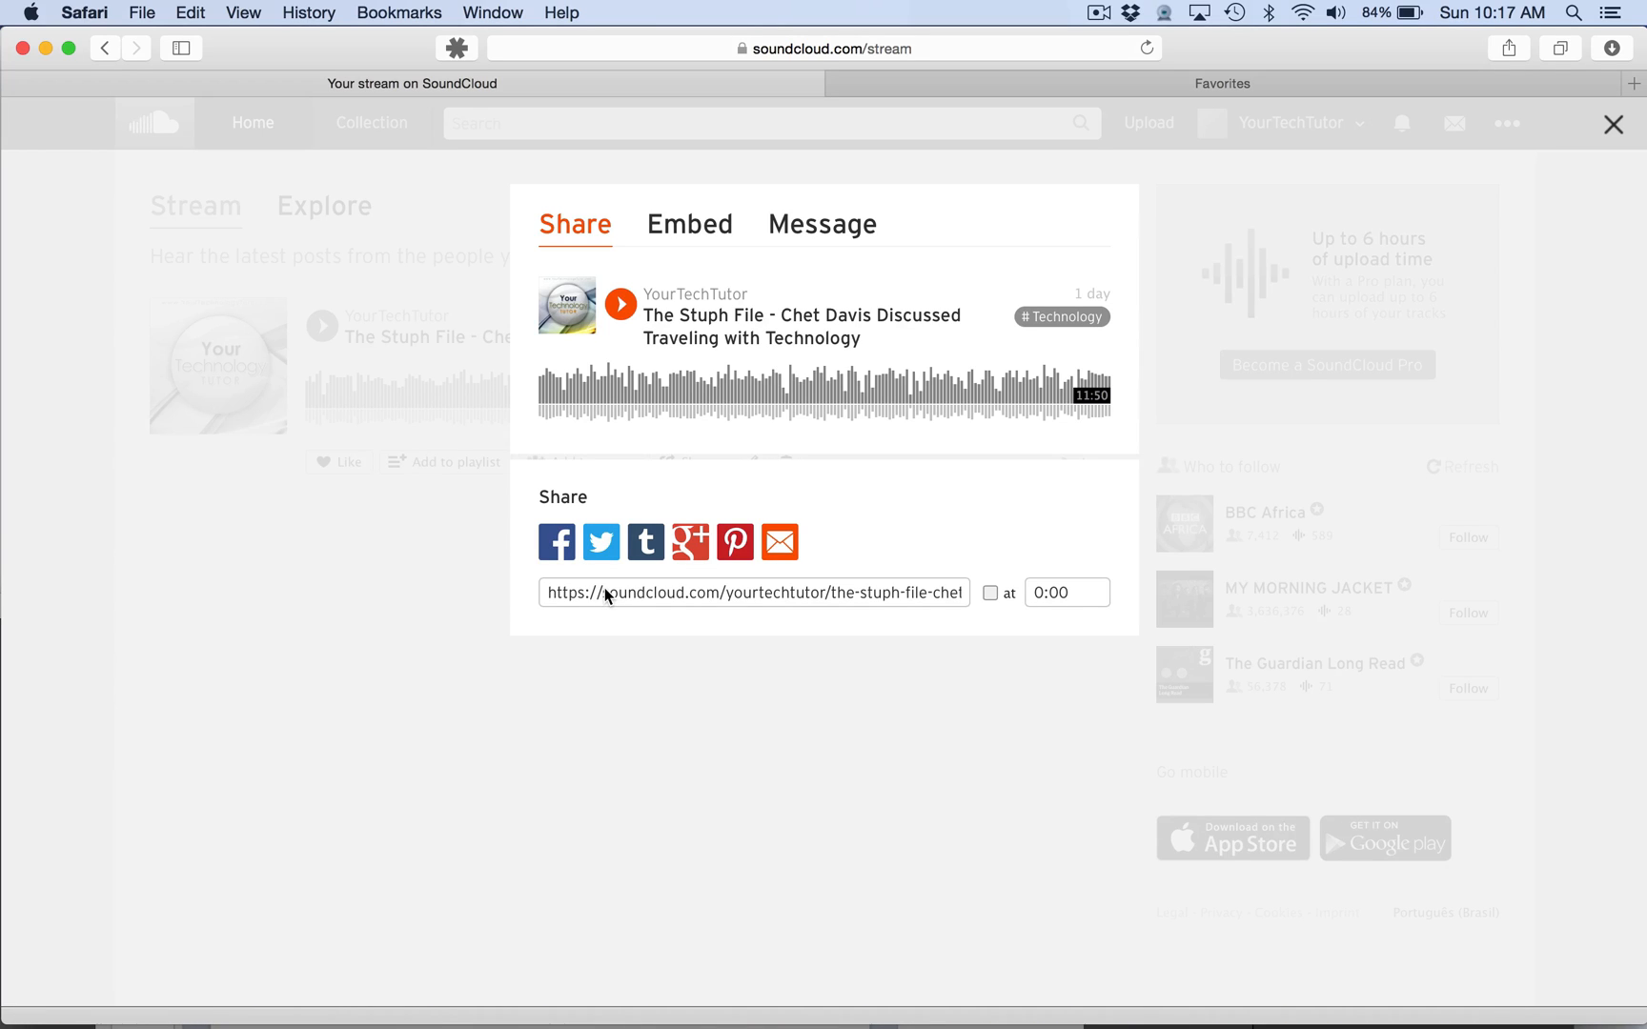
mouse_move(623, 591)
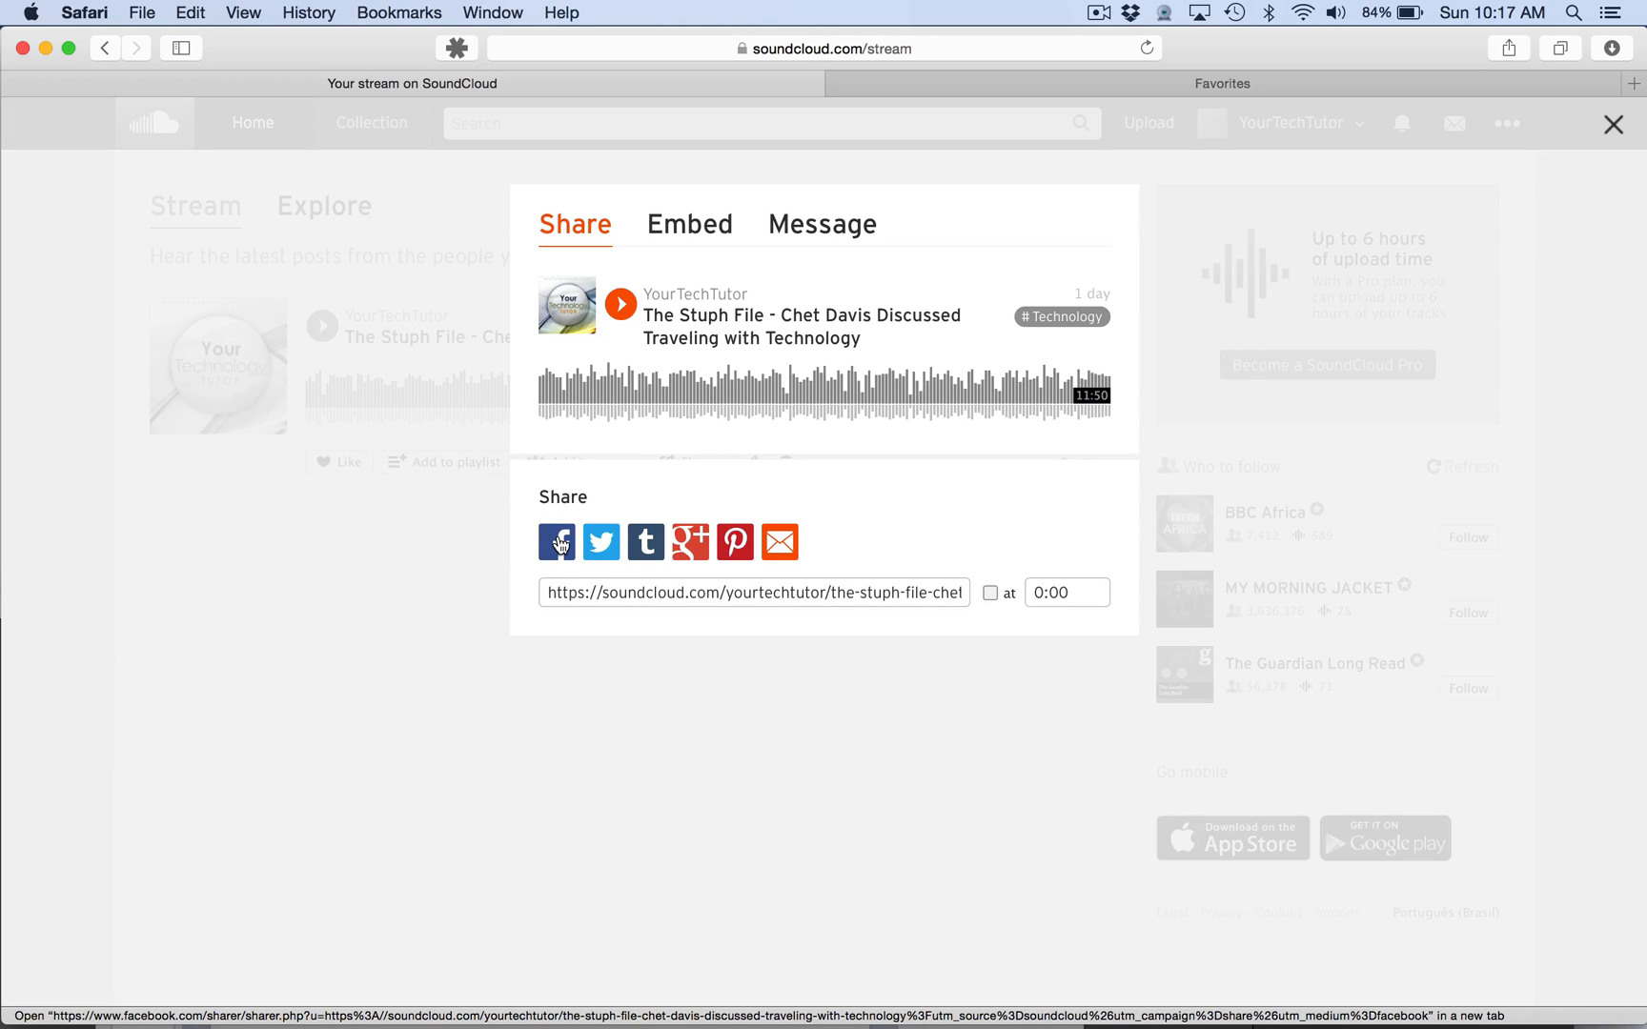
Step: Share to Facebook on a managed page, choosing the tech tutor page
left_click(559, 541)
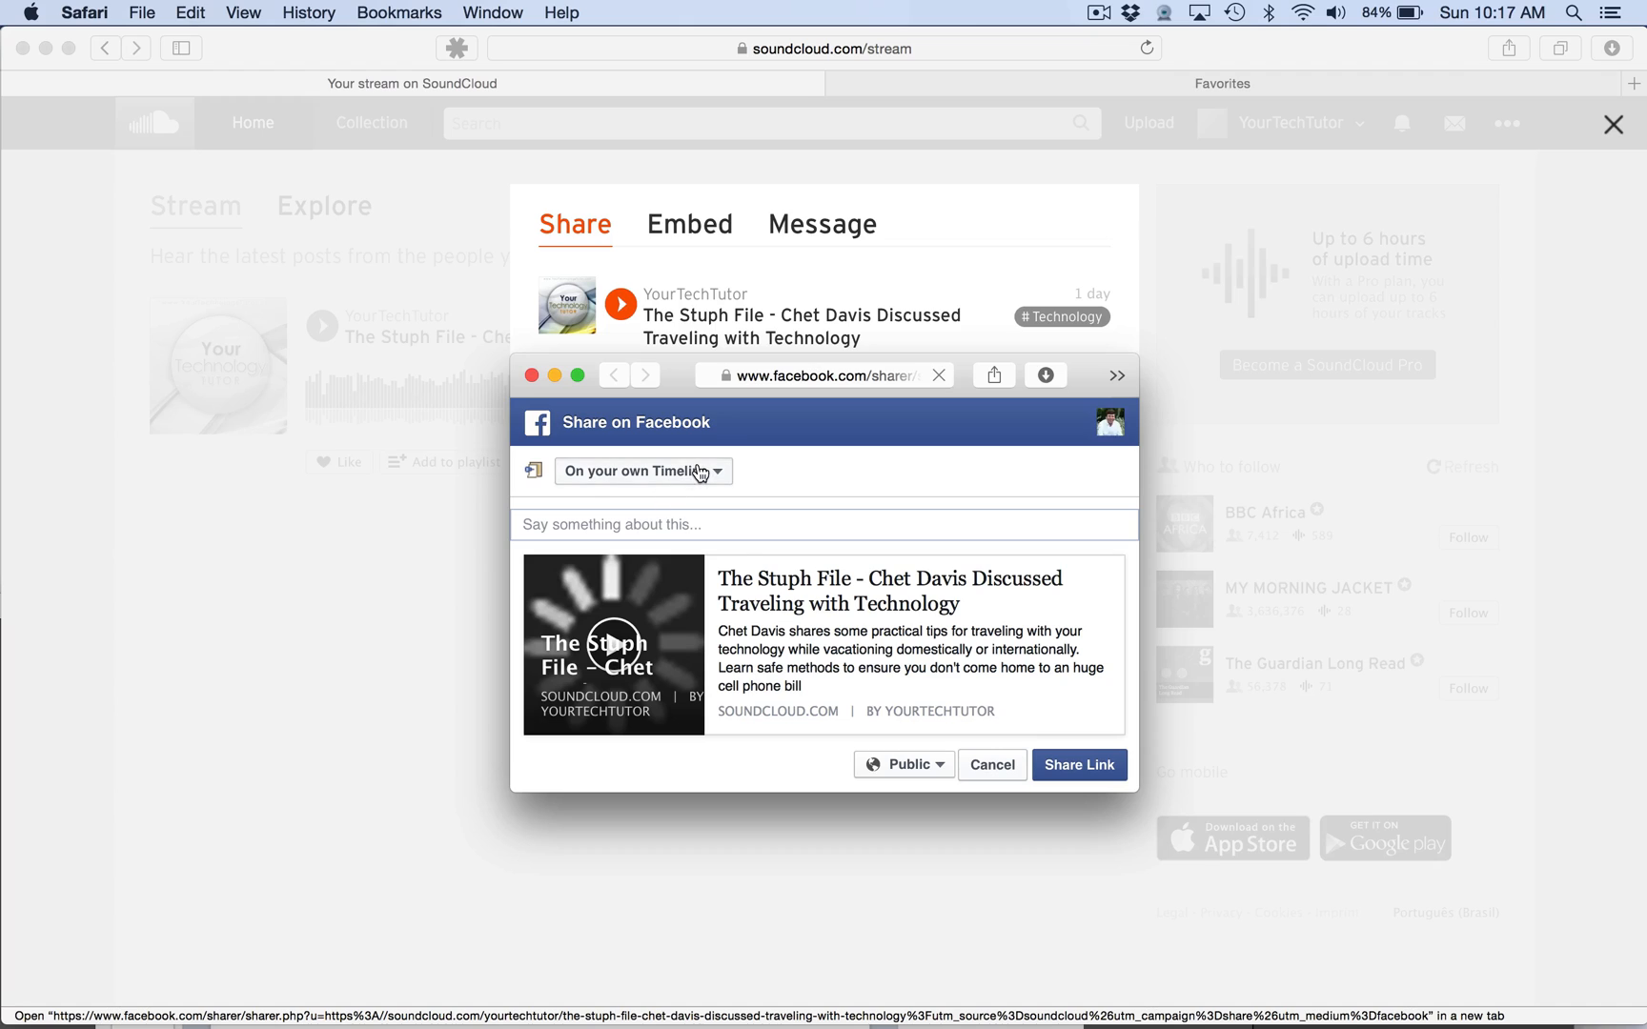
left_click(643, 471)
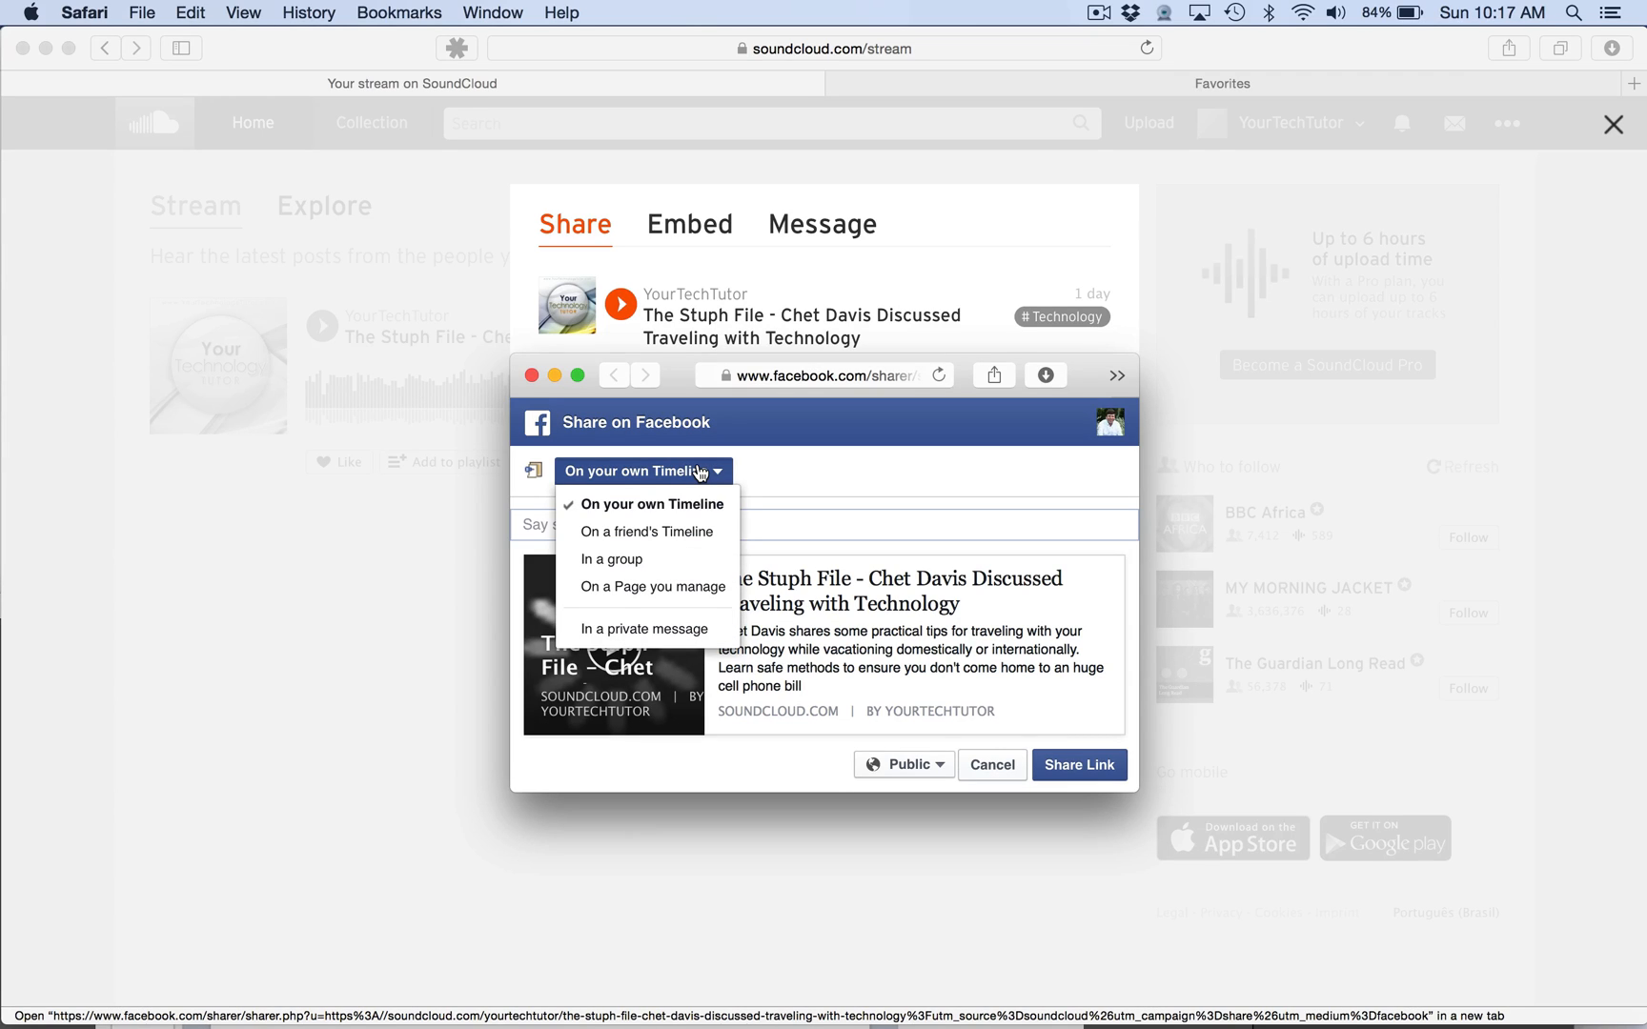
left_click(650, 585)
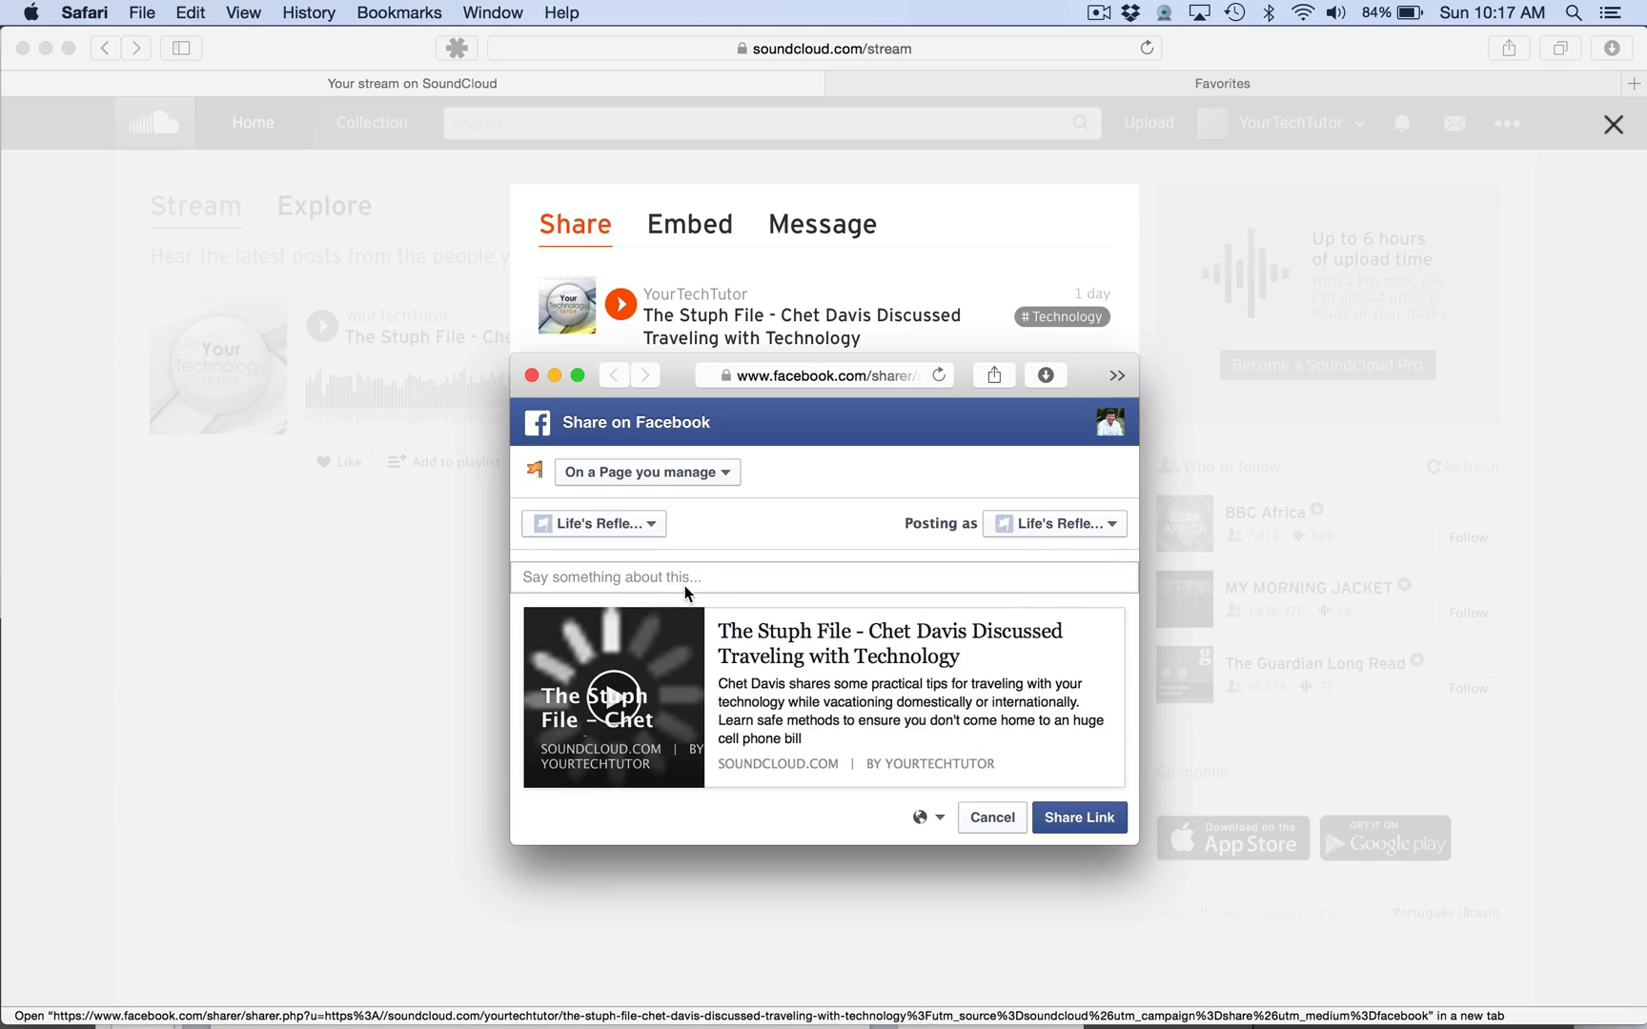
left_click(590, 522)
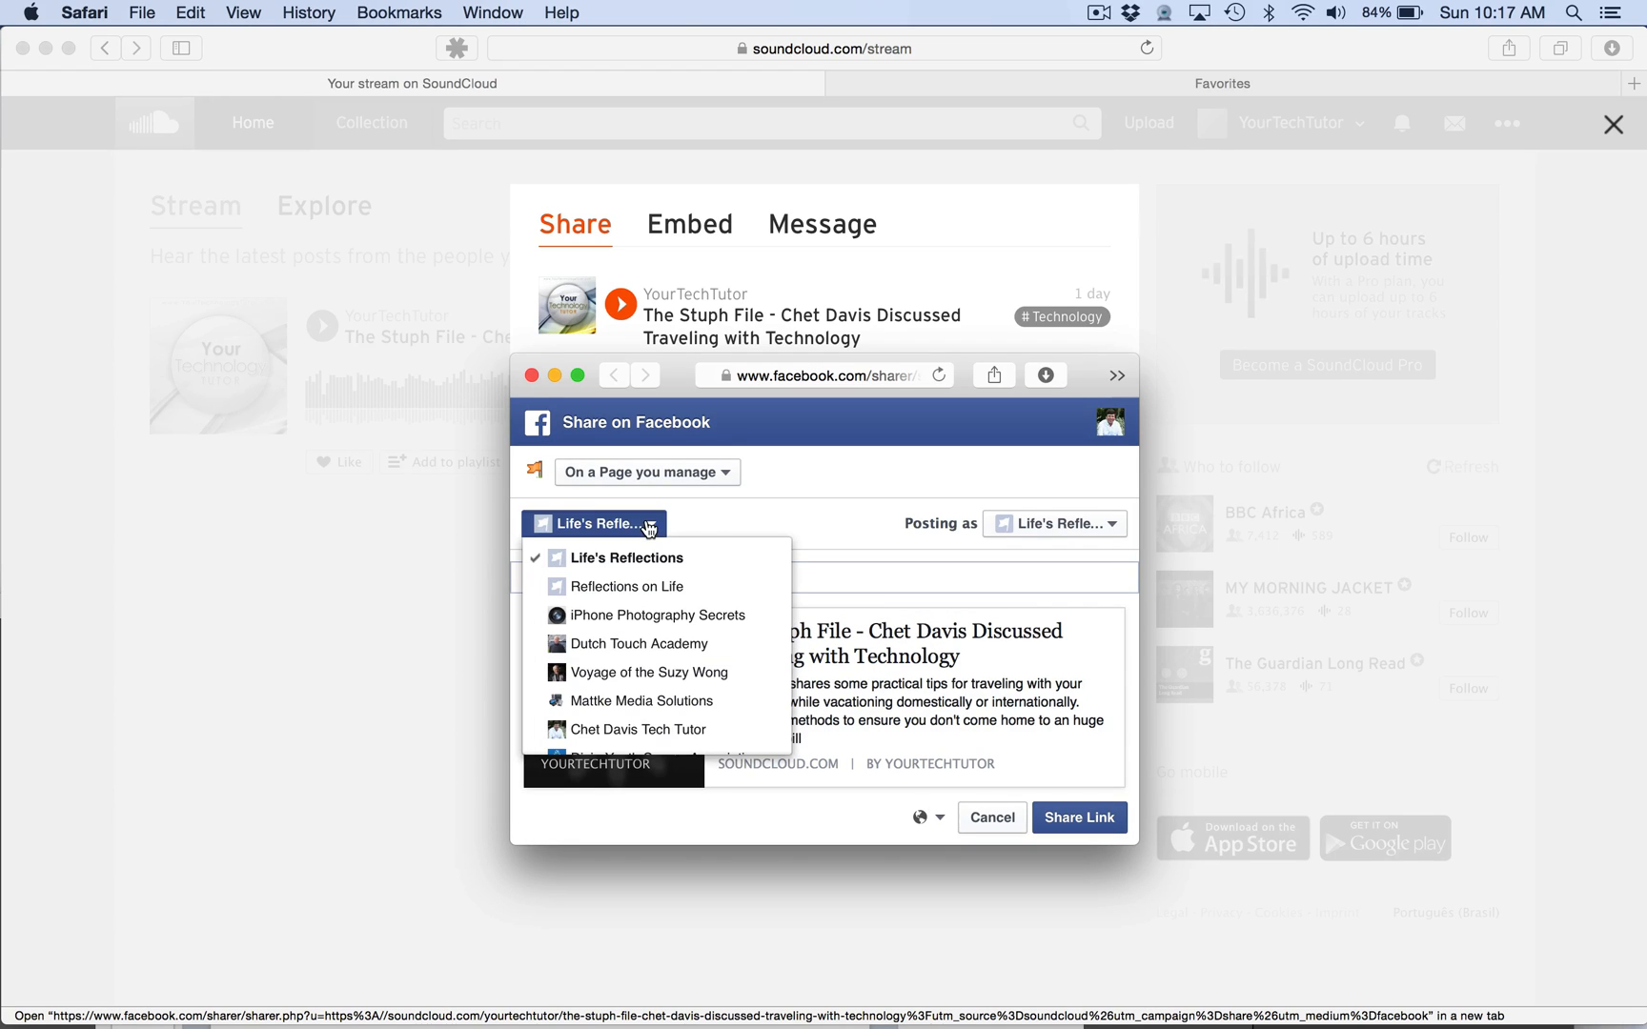
mouse_move(635, 728)
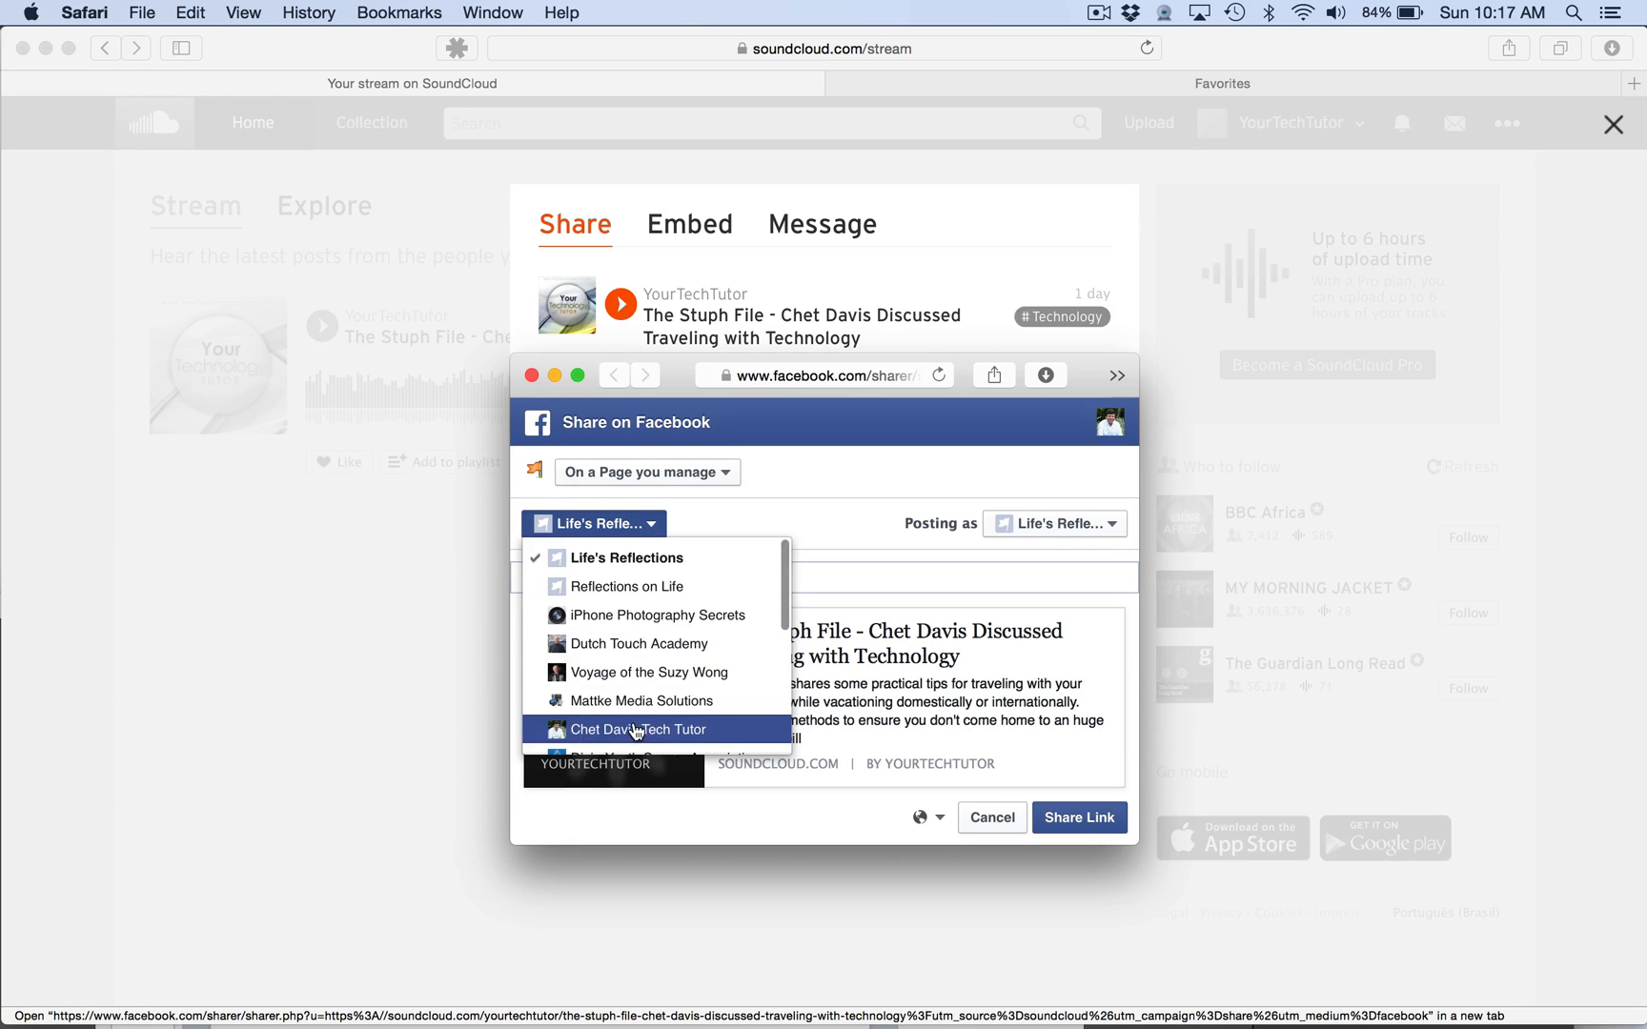
left_click(637, 728)
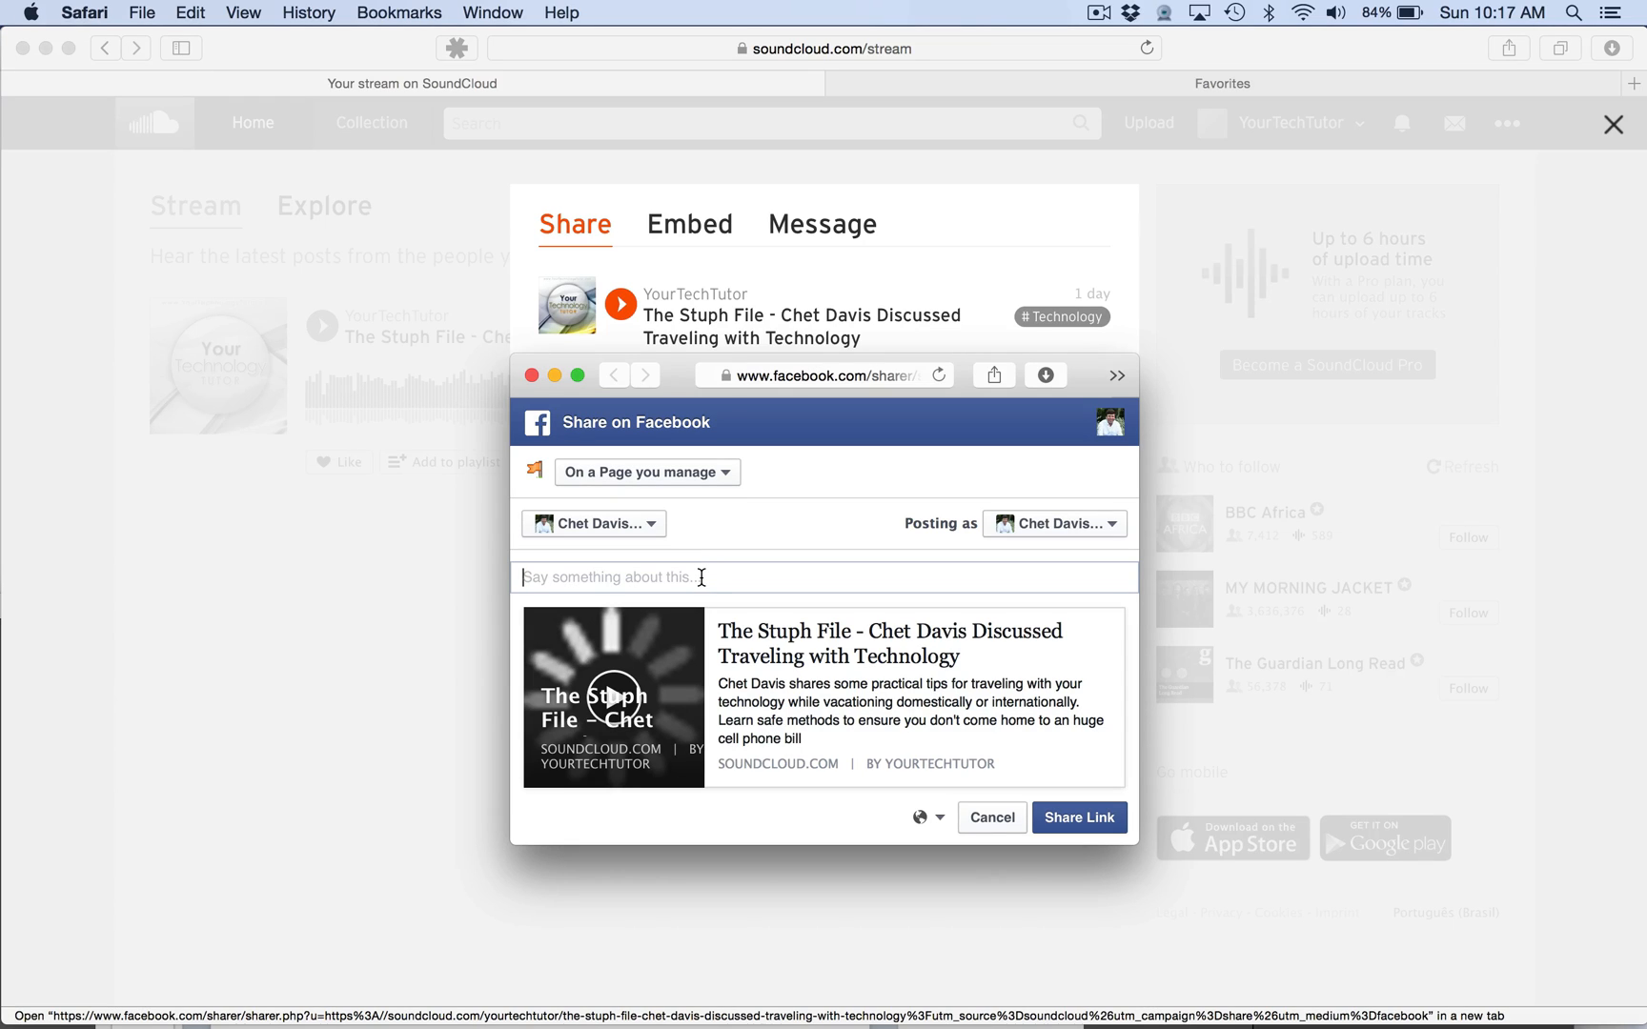
Step: Write a message about the interview on traveling with technology and publish the post
type("I am happy to share this inrteview I had the past week with  Peter Anthony Holder of the")
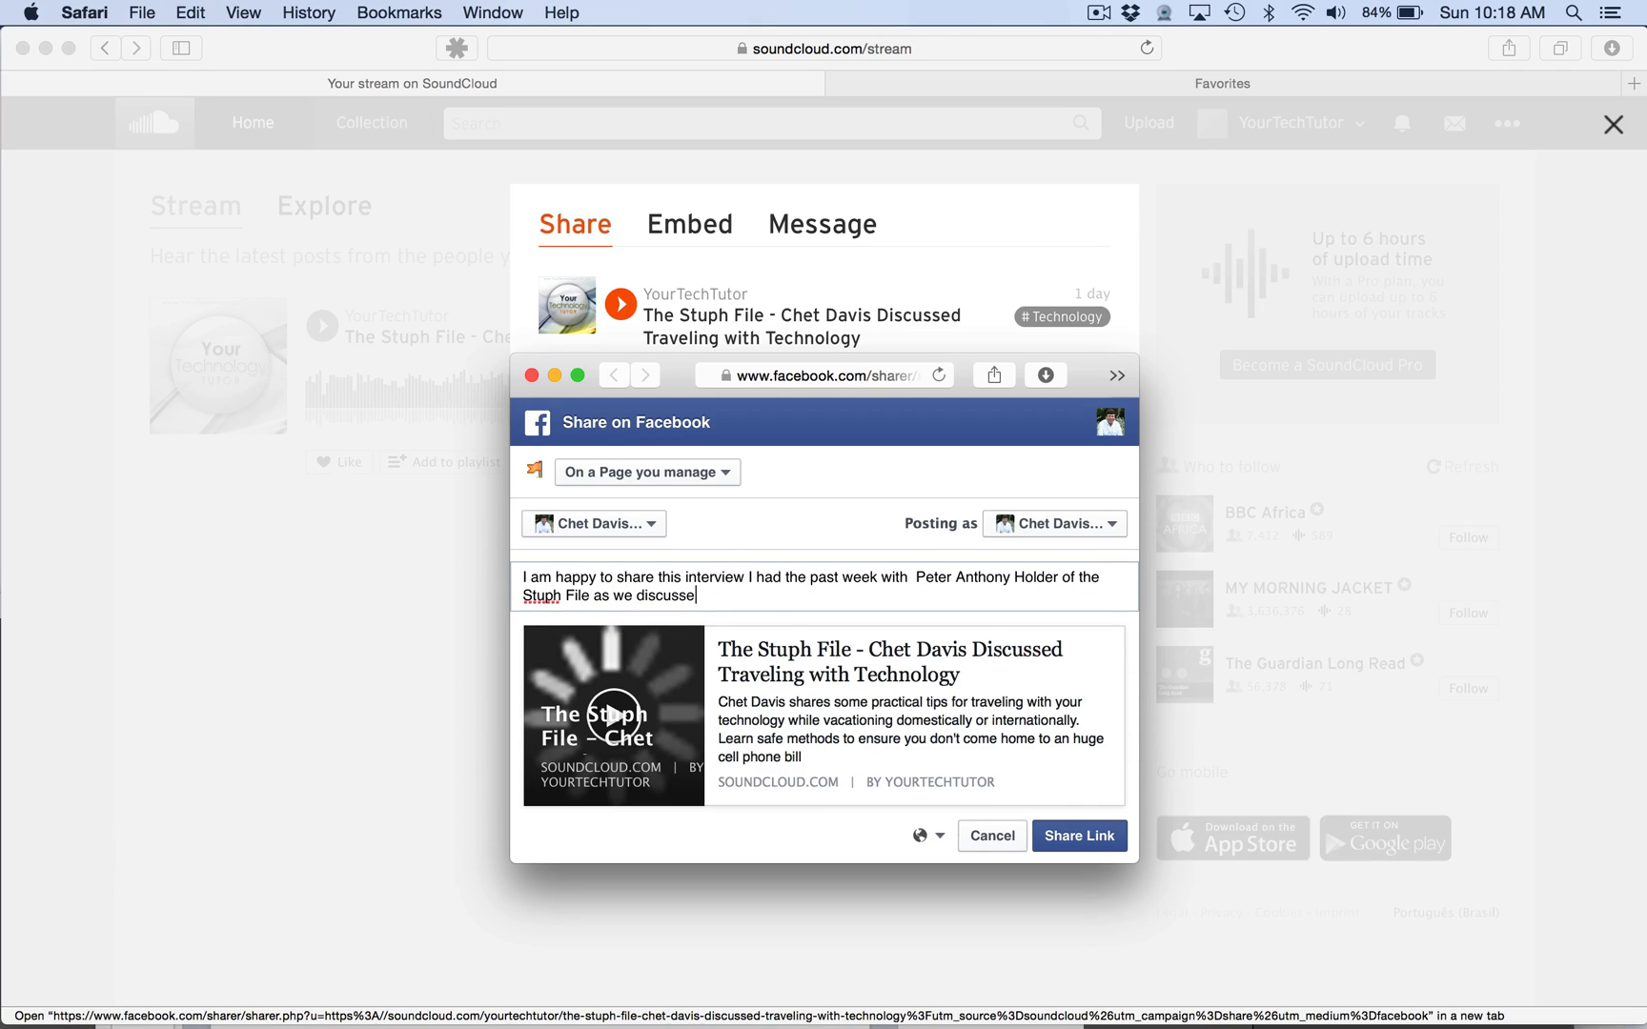
type("traveling this summer with your technology.")
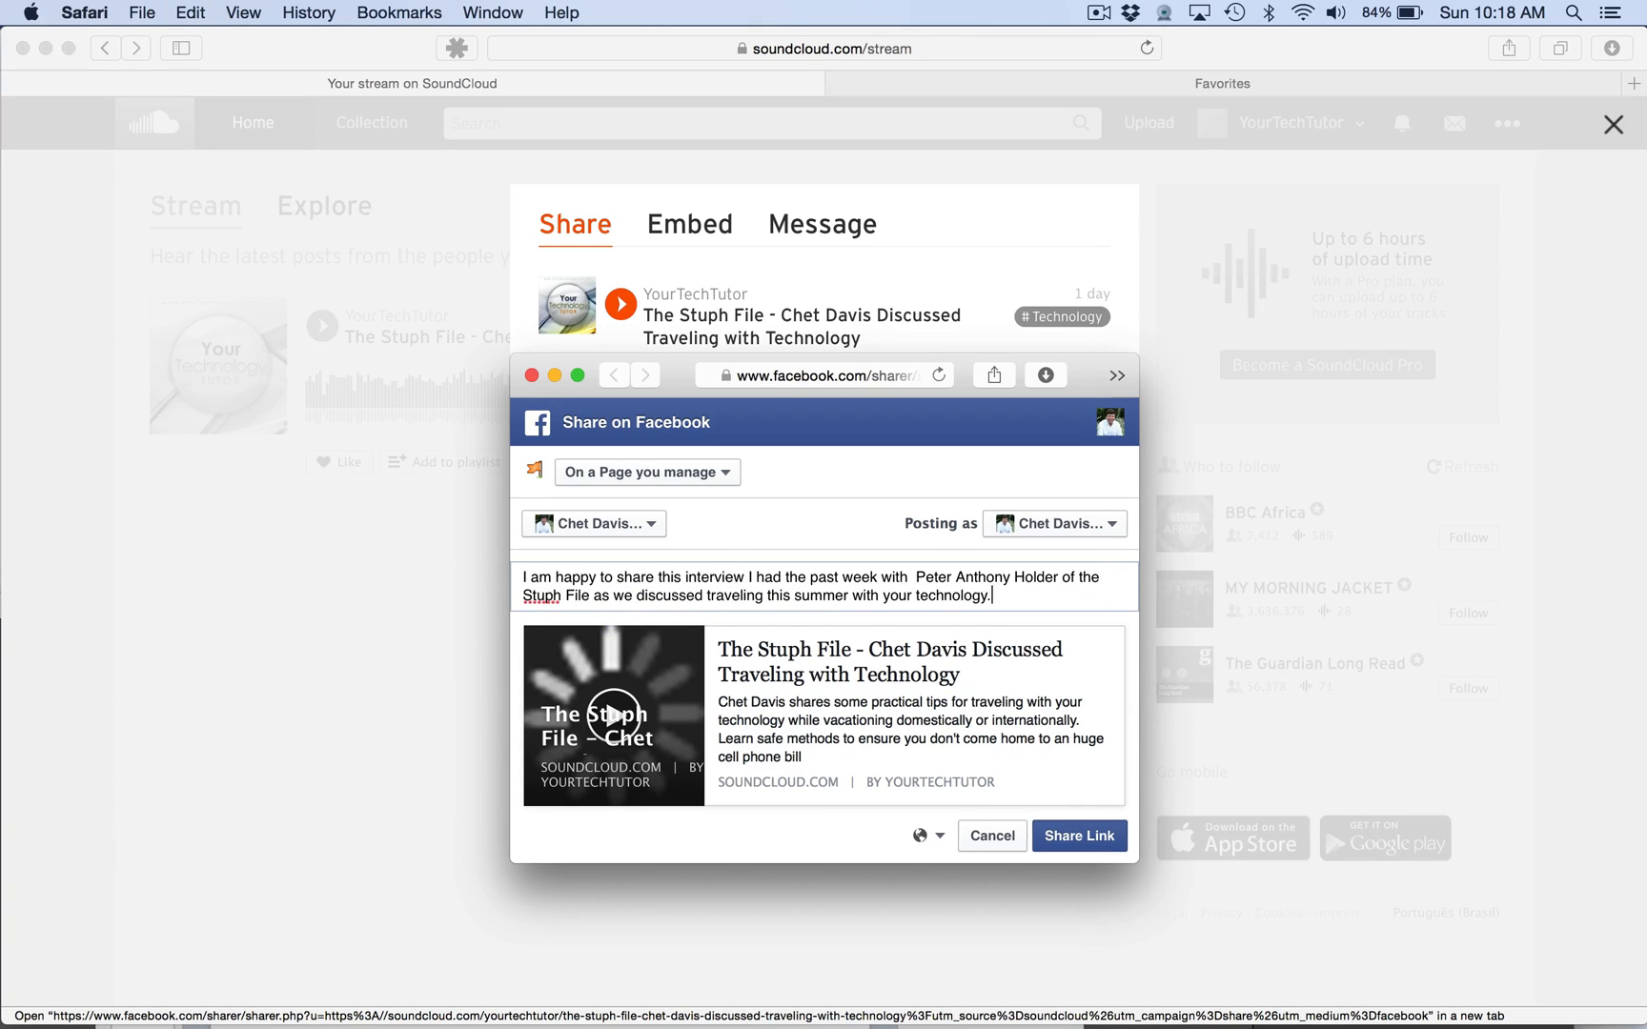
left_click(1079, 834)
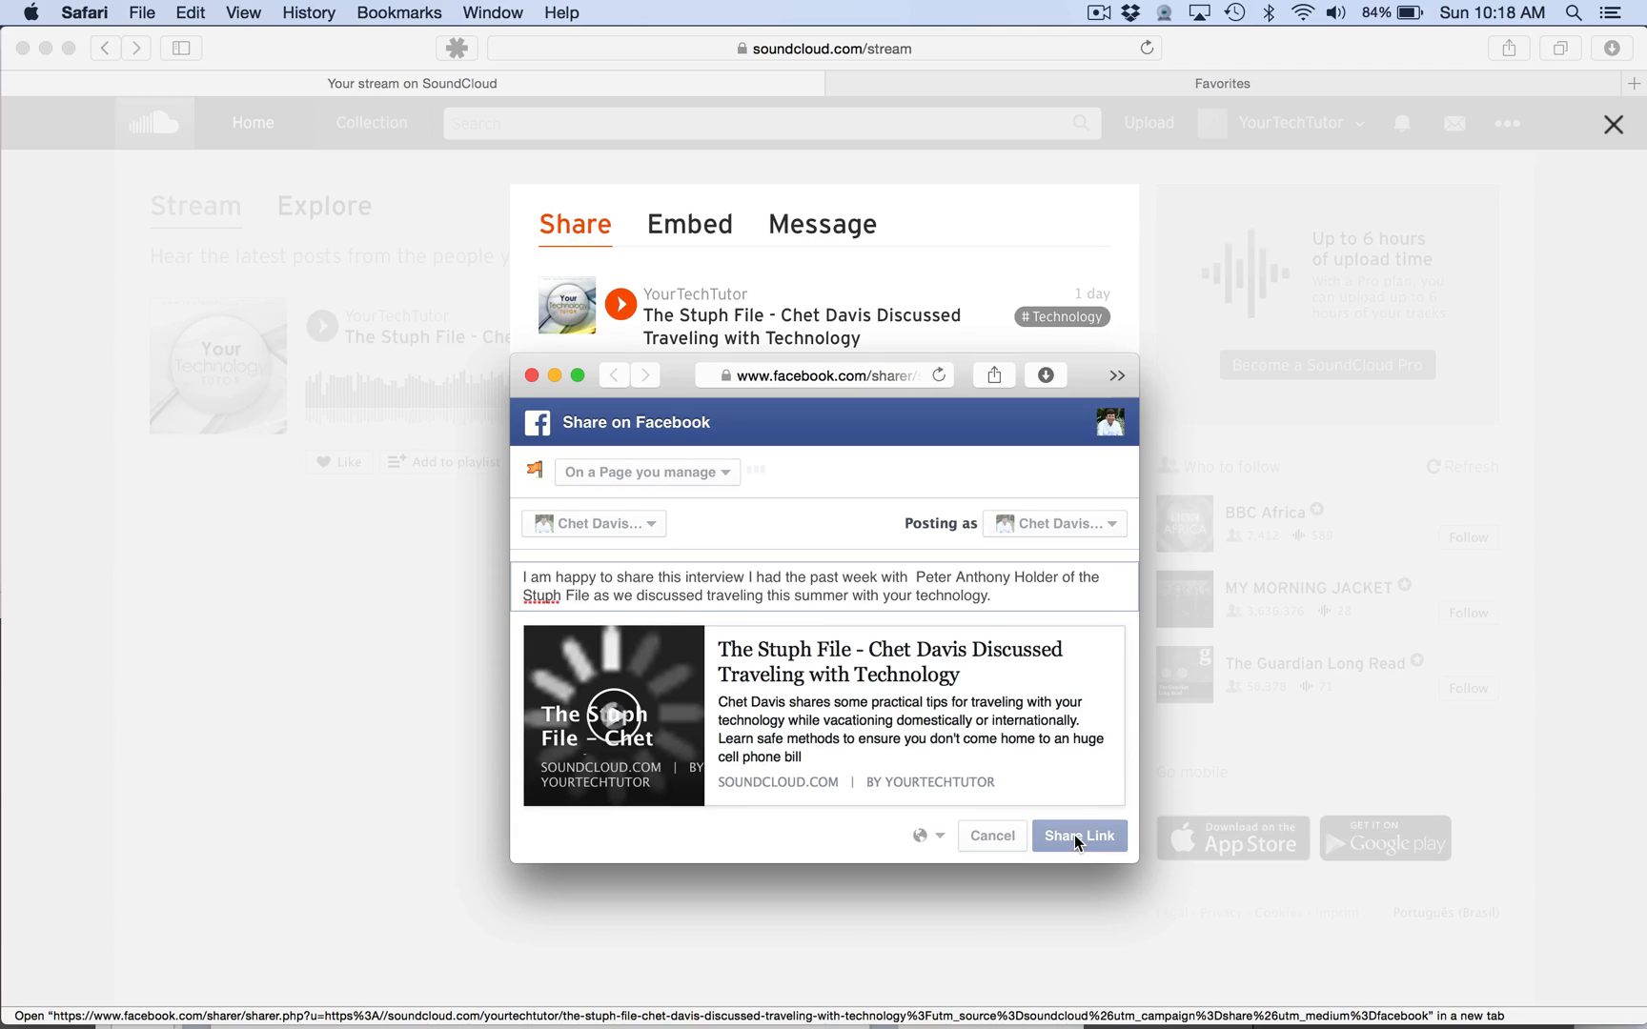
left_click(1077, 834)
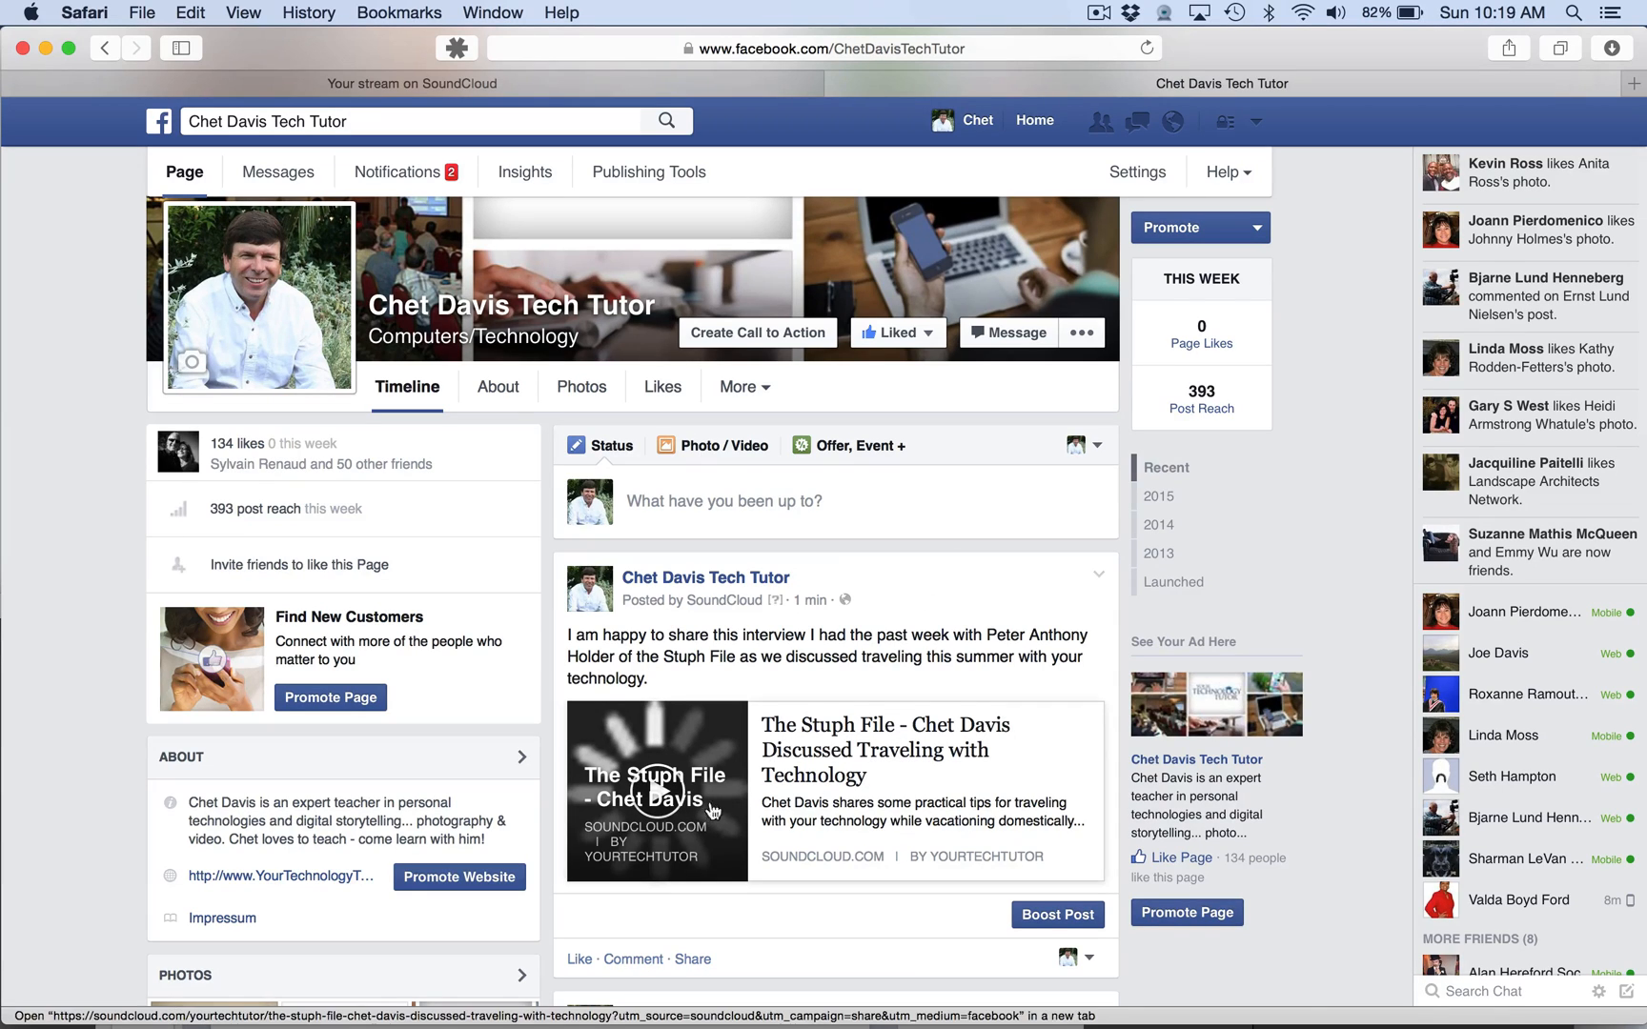
mouse_move(660, 807)
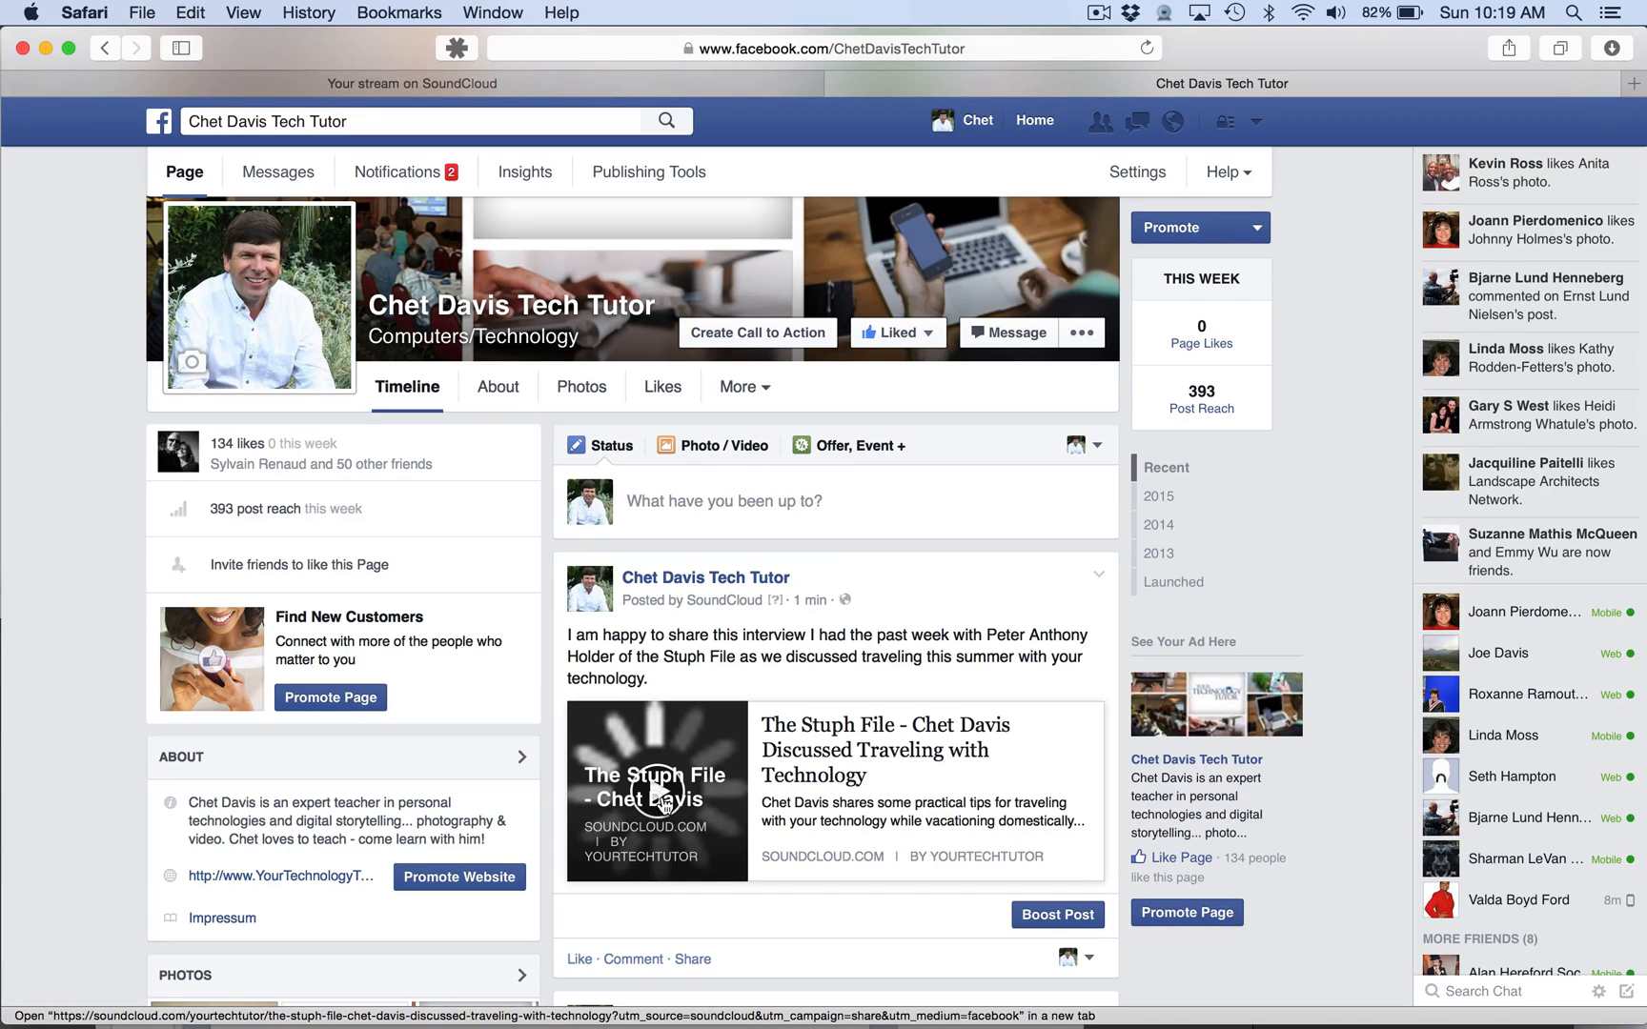